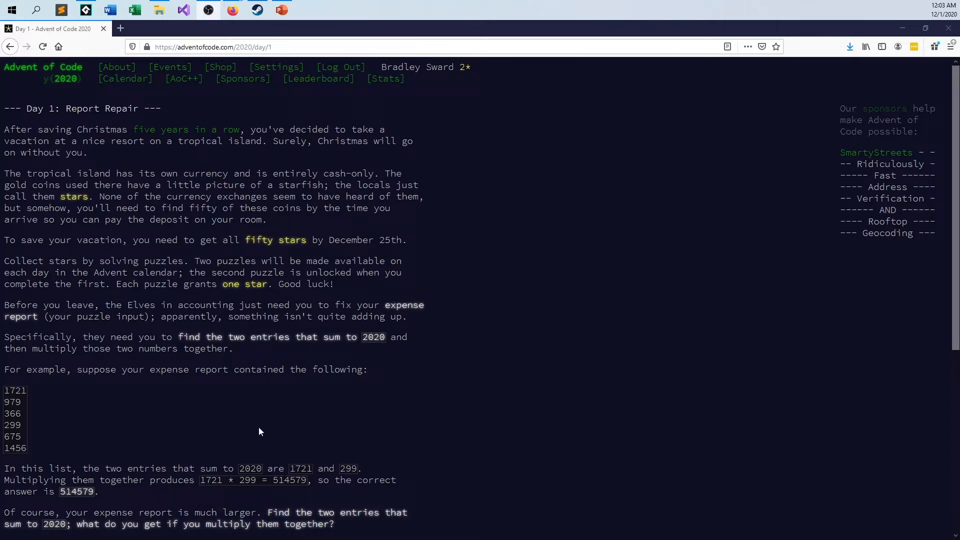
Step: Place the cursor inside the body of main in Source.cpp, ready to add code
{"action": "scroll", "scroll_direction": "down", "scroll_amount": 3}
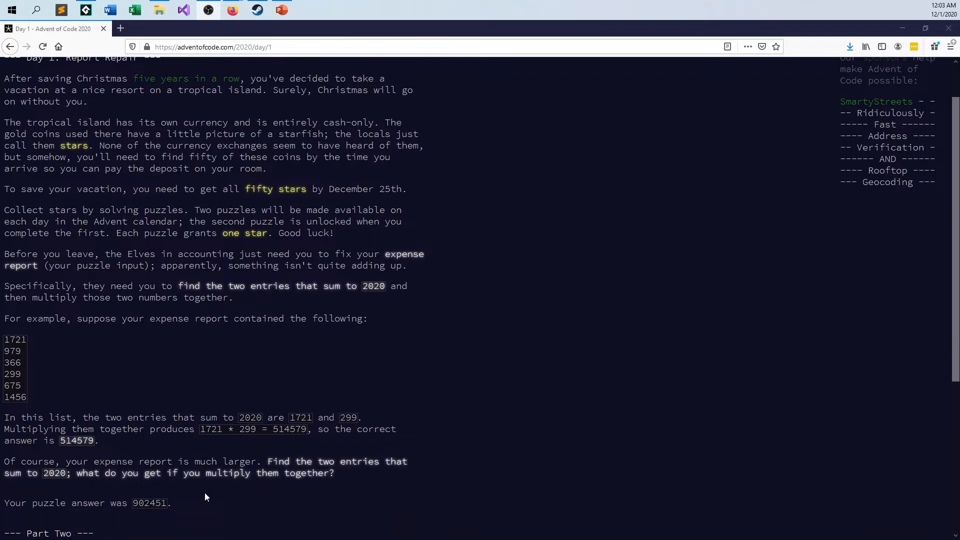
{"action": "mouse_move", "coordinate": [165, 515]}
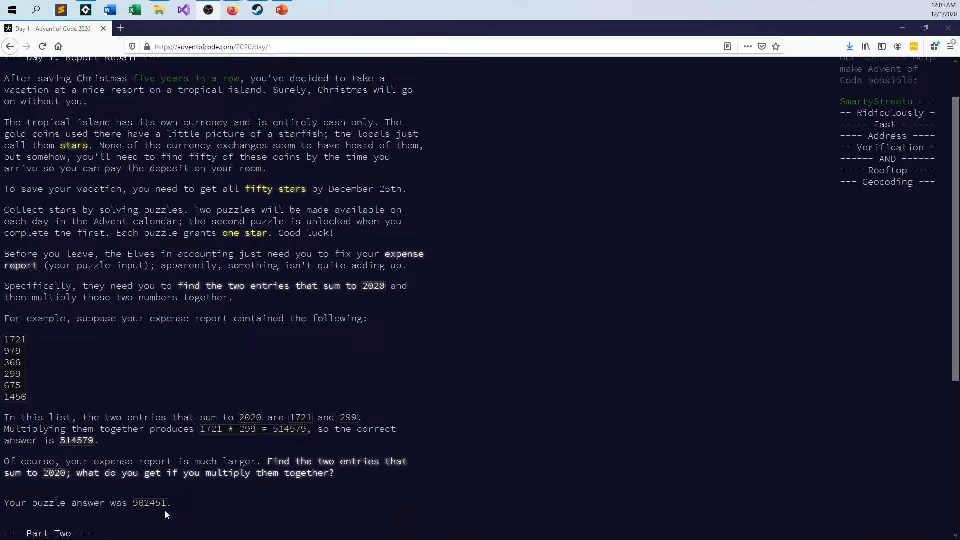
{"action": "scroll", "scroll_direction": "up", "scroll_amount": 3}
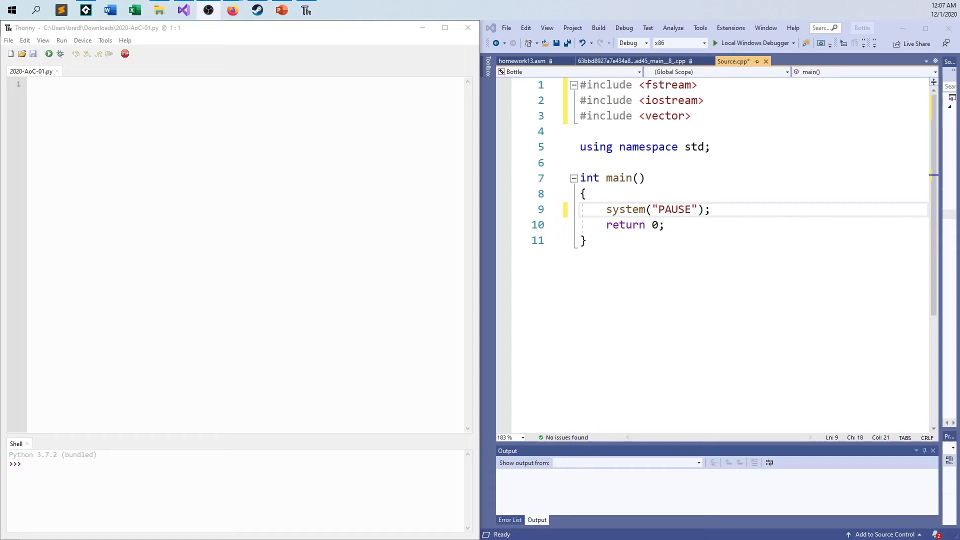
{"action": "mouse_move", "coordinate": [469, 250]}
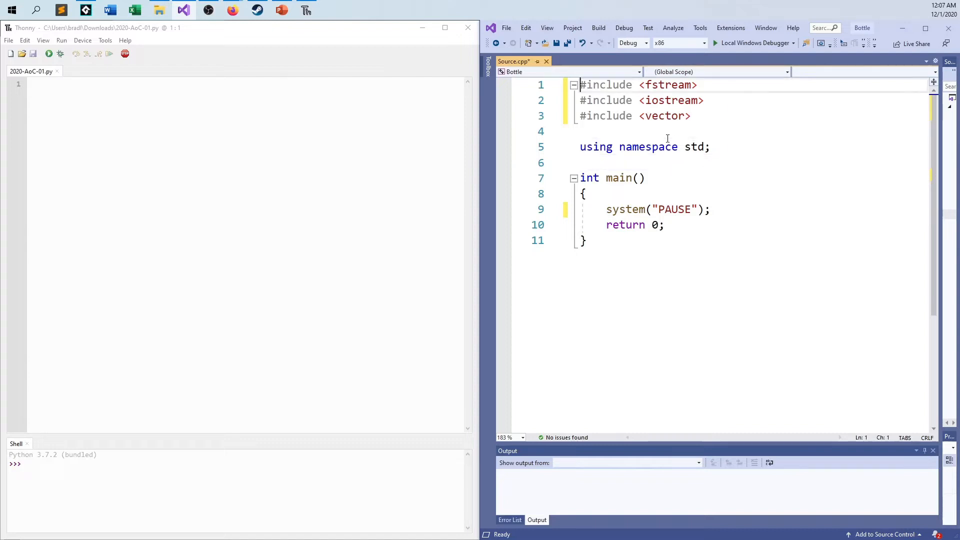
{"action": "left_click", "coordinate": [585, 193]}
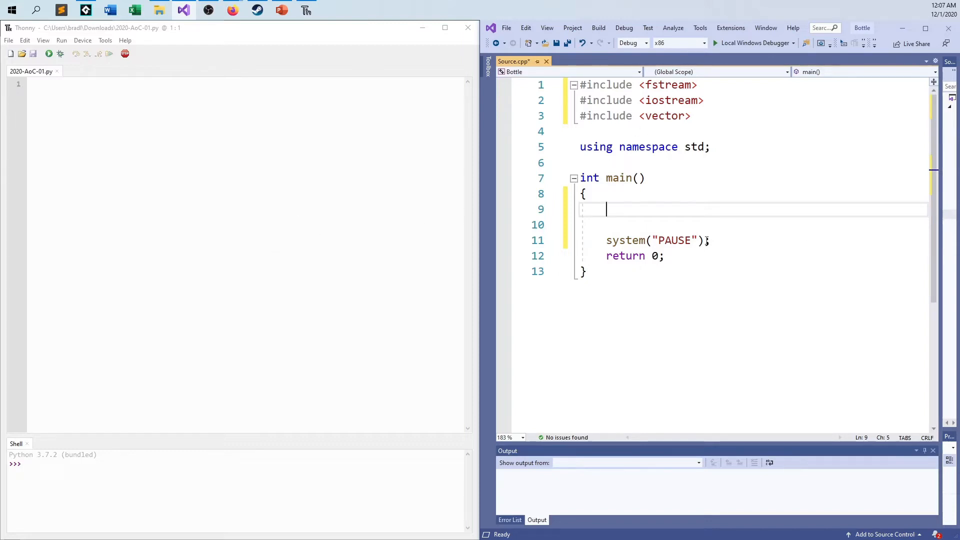
{"action": "mouse_move", "coordinate": [677, 240]}
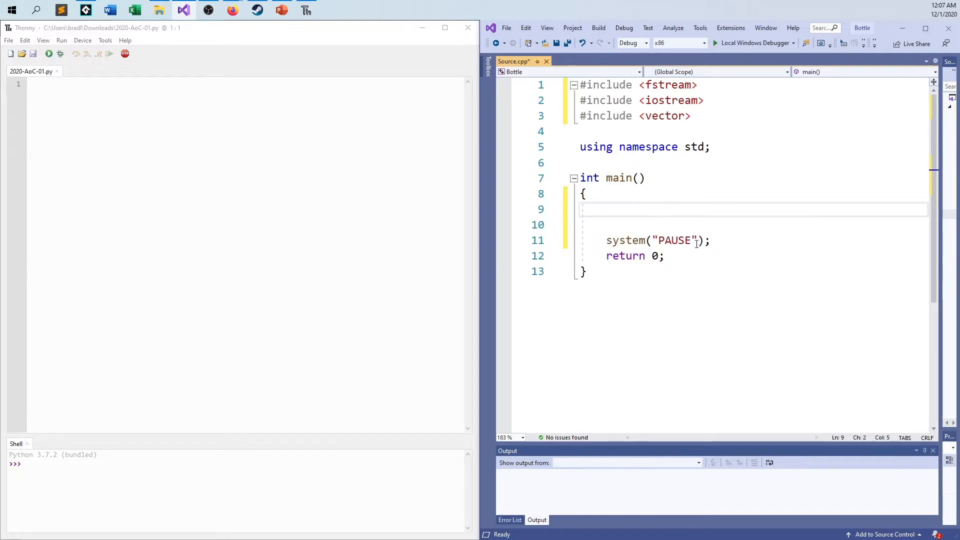
Step: Declare an ifstream for data.txt and a while loop that runs until end of file, closing the file afterwards
{"action": "type", "text": "ifstream file"}
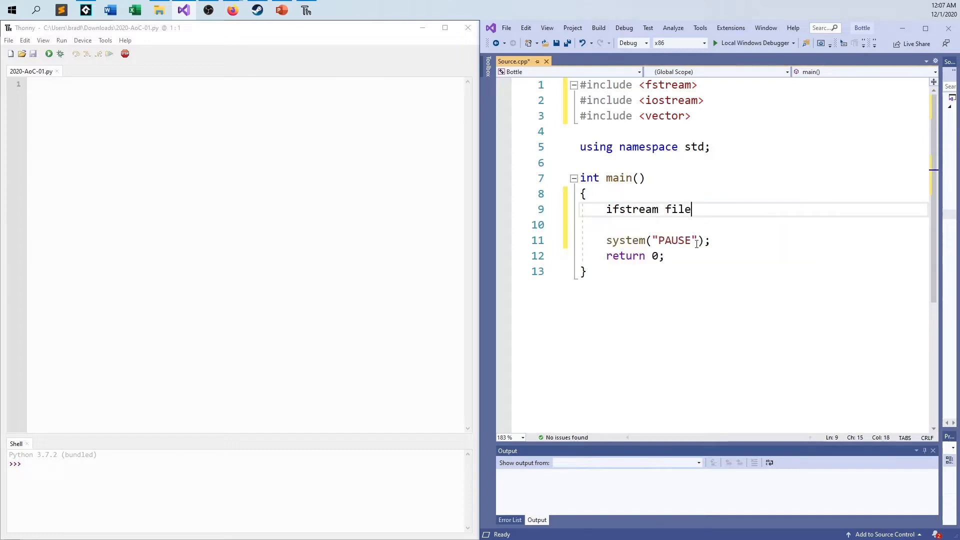
{"action": "type", "text": "(\"data\")"}
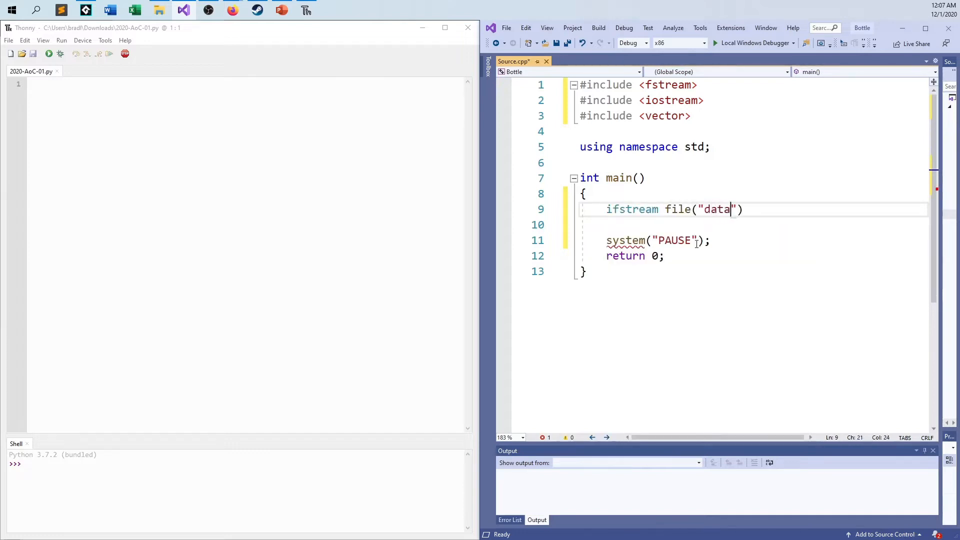
{"action": "type", "text": ".txt\");"}
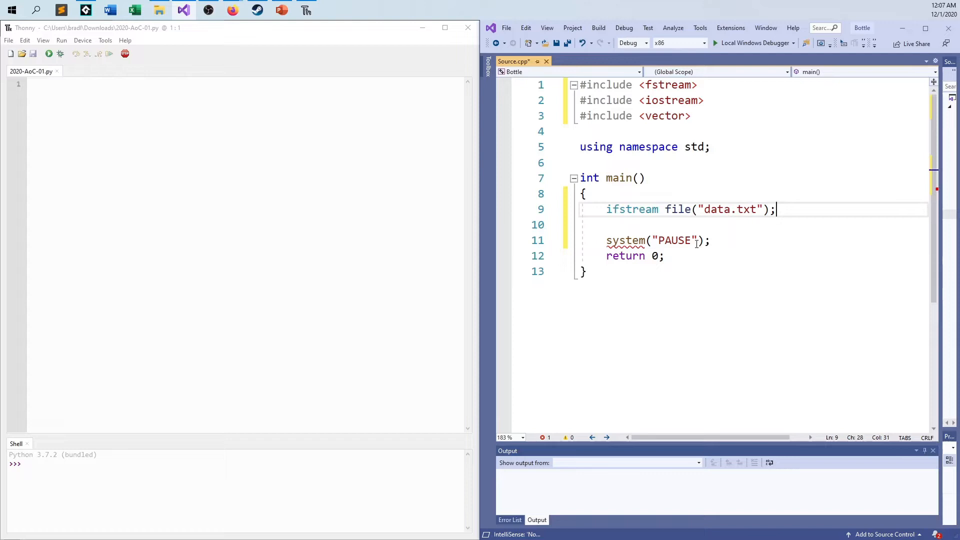
{"action": "type", "text": "file.close();"}
{"action": "left_click", "coordinate": [754, 225]}
{"action": "type", "text": "while(file.eof"}
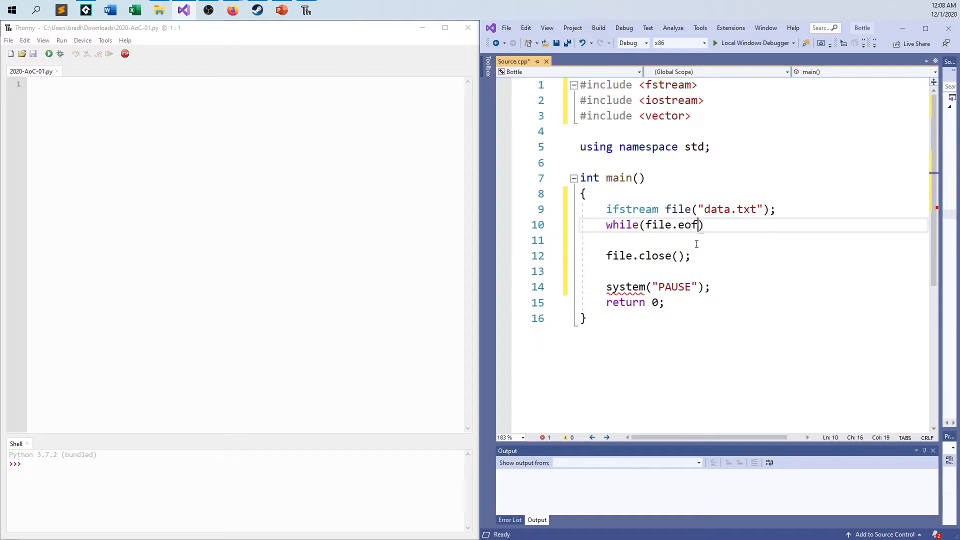
{"action": "type", "text": "() == false)"}
{"action": "left_click", "coordinate": [754, 240]}
{"action": "type", "text": "{"}
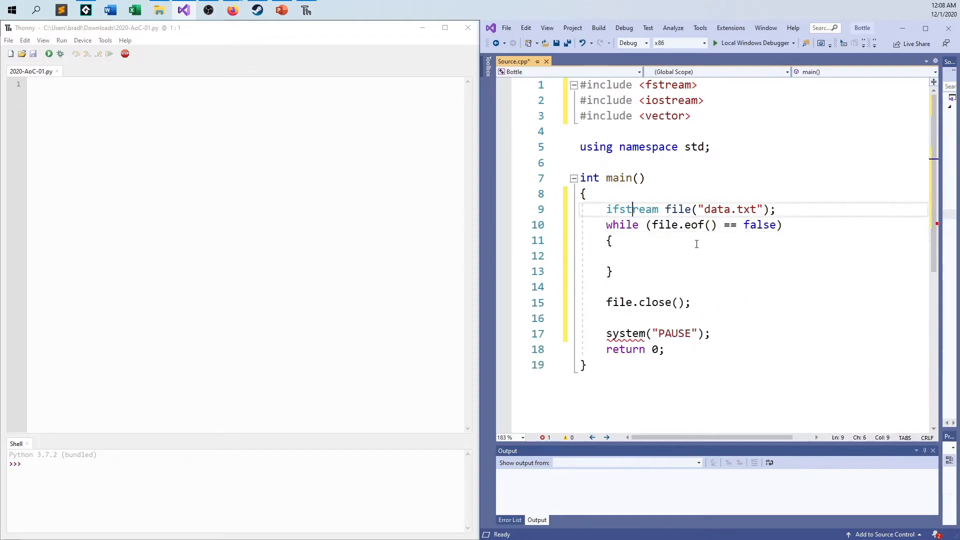
Step: Declare vector<int> v and, inside the loop, read file >> a and push_back(a)
{"action": "type", "text": "vector<int> v;"}
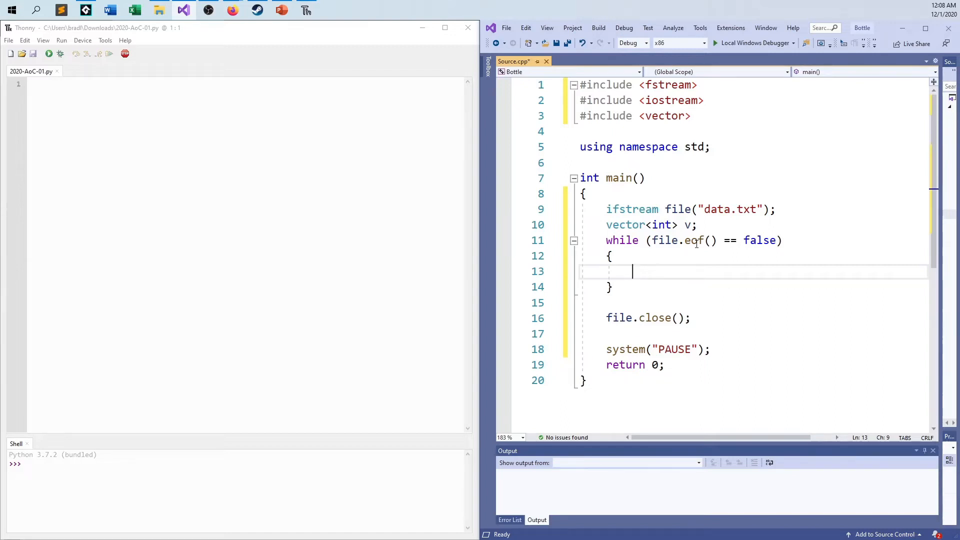
{"action": "type", "text": "int"}
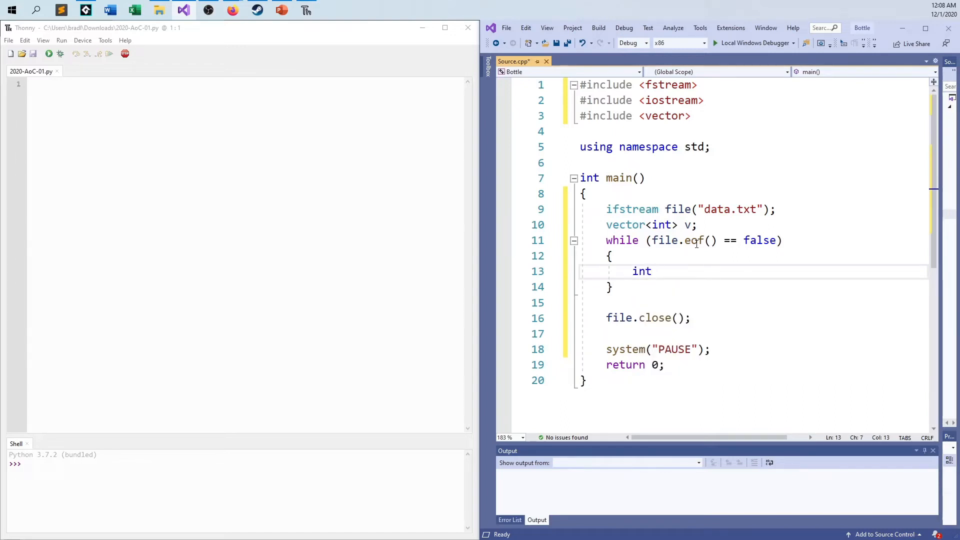
{"action": "type", "text": "a;"}
{"action": "type", "text": "file >>"}
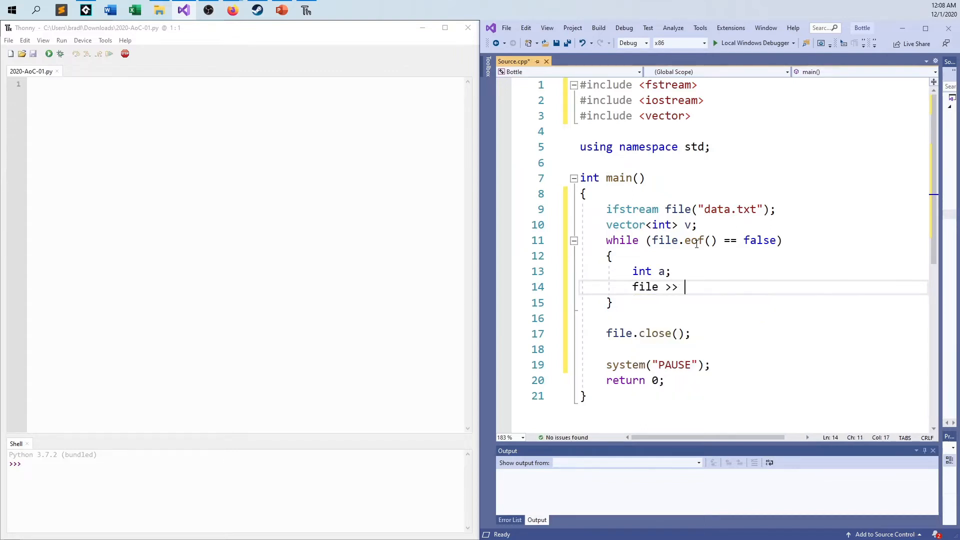
{"action": "type", "text": "a;"}
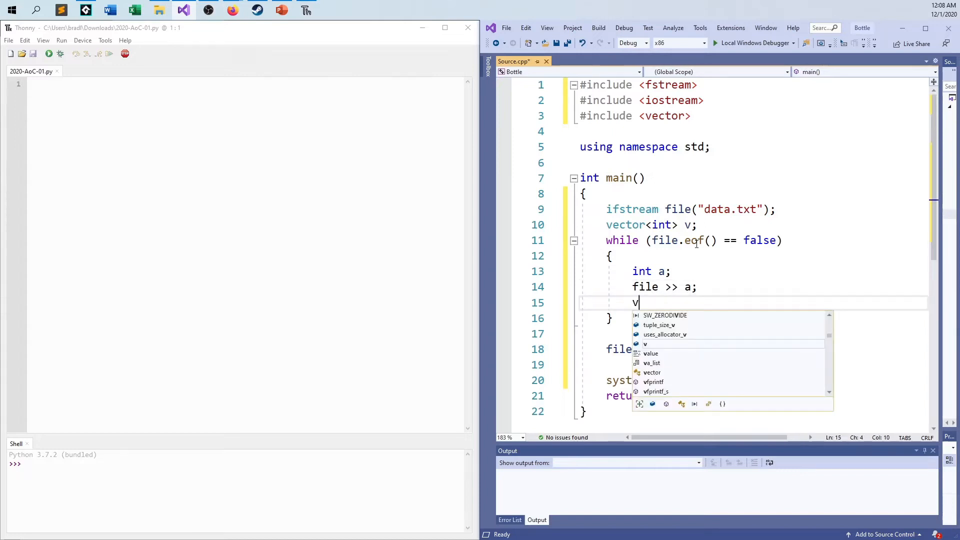
{"action": "type", "text": ".push_back("}
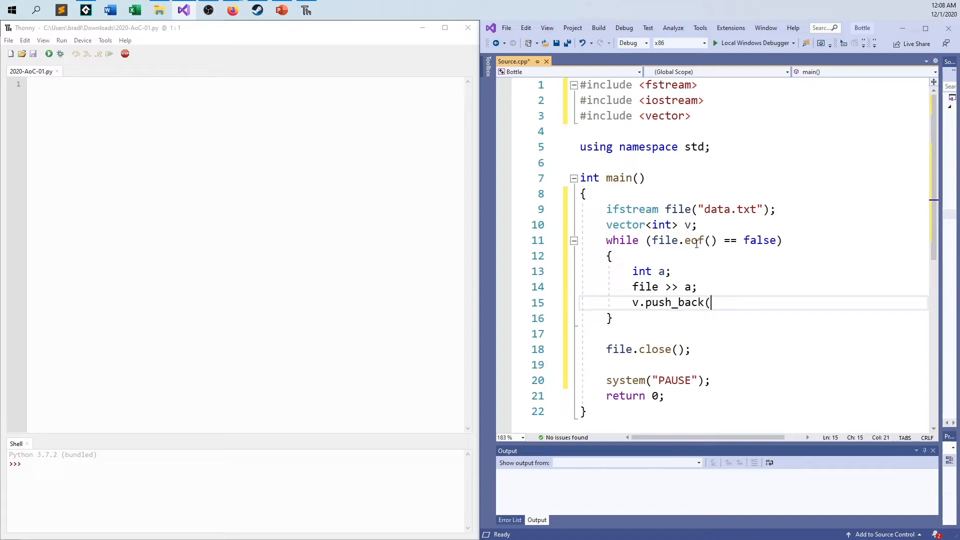
{"action": "type", "text": "a);"}
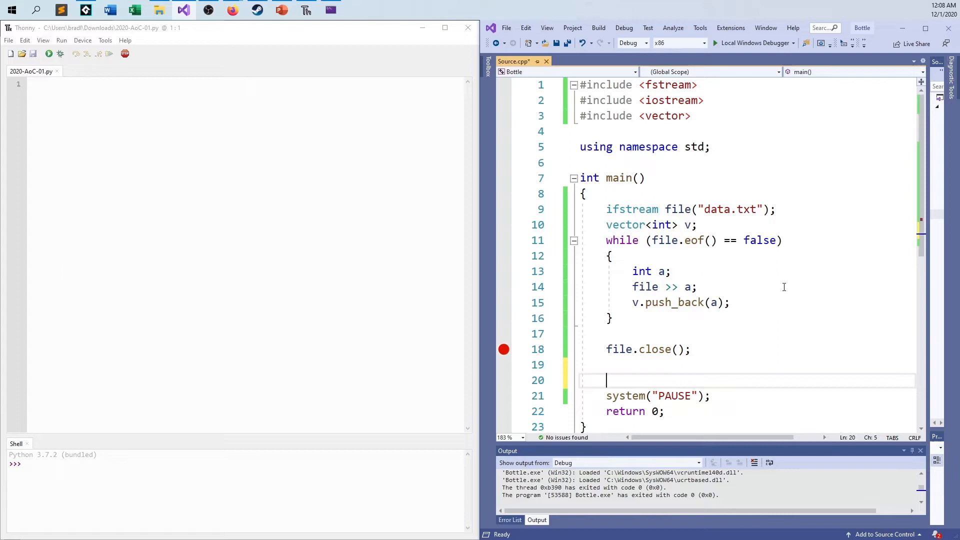
{"action": "mouse_move", "coordinate": [503, 349]}
{"action": "type", "text": "for(int a: "}
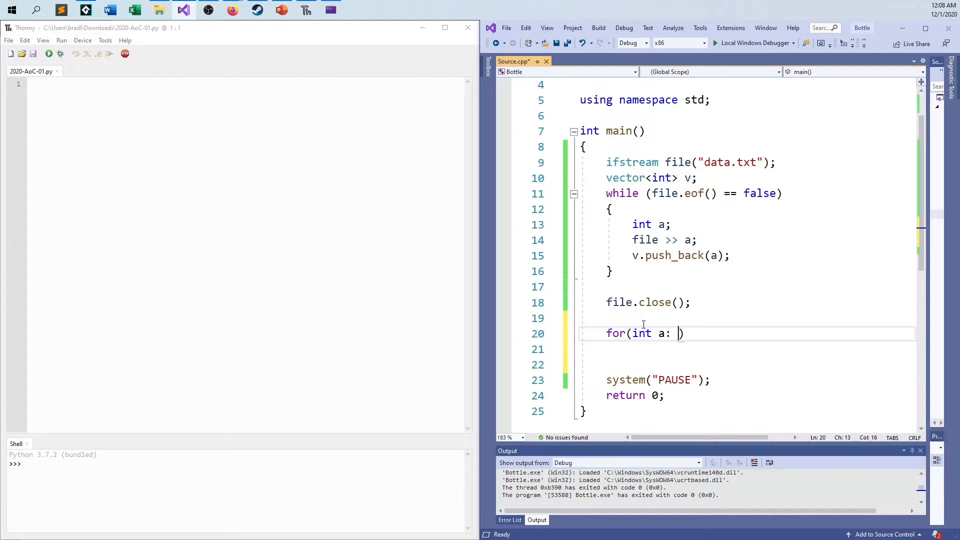
Step: Add nested for loops over v printing a*b with cout when a+b equals 2002
{"action": "type", "text": "v"}
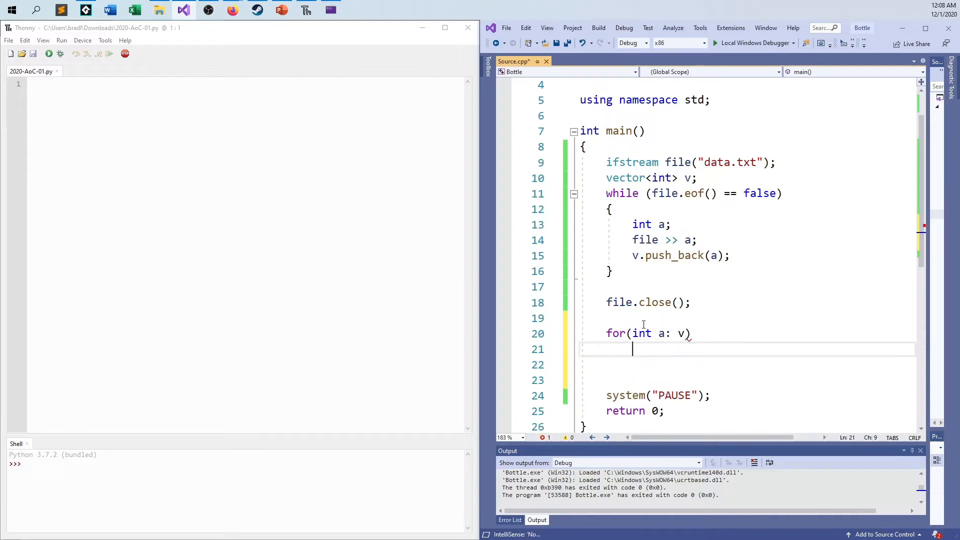
{"action": "type", "text": "for(int b:v"}
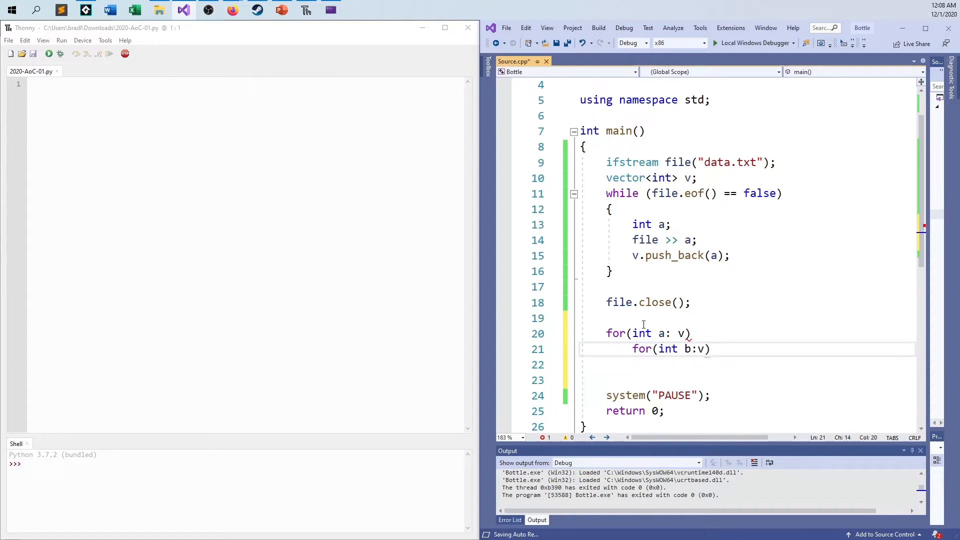
{"action": "type", "text": "{"}
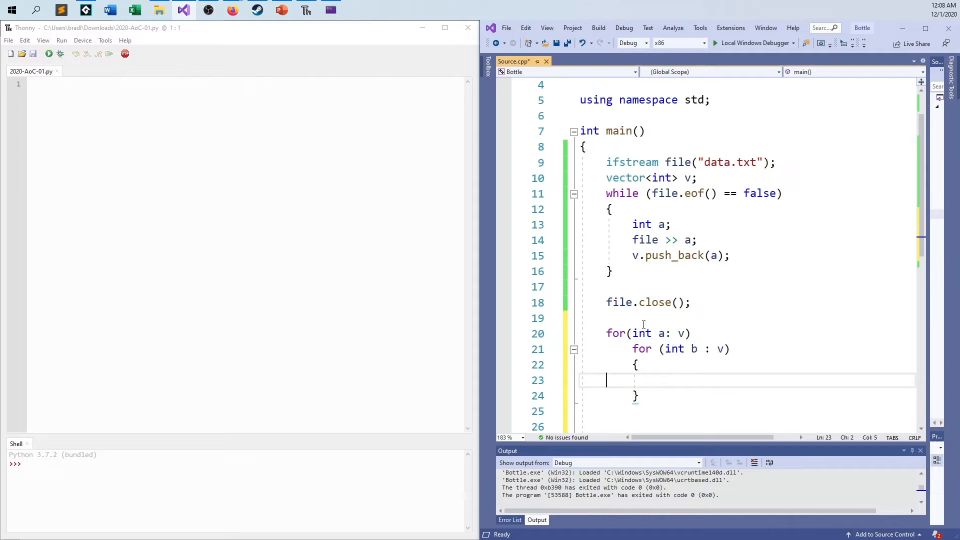
{"action": "type", "text": "if"}
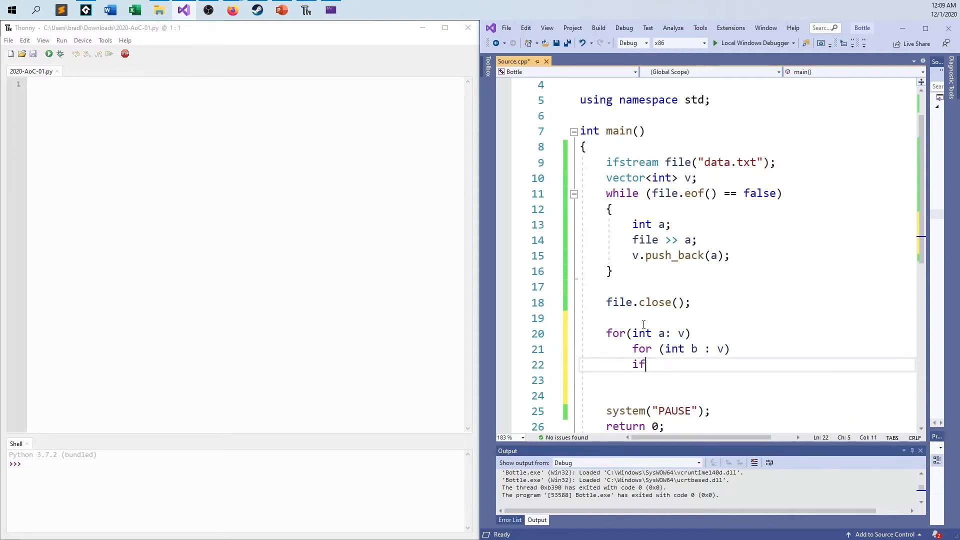
{"action": "type", "text": "( a+)"}
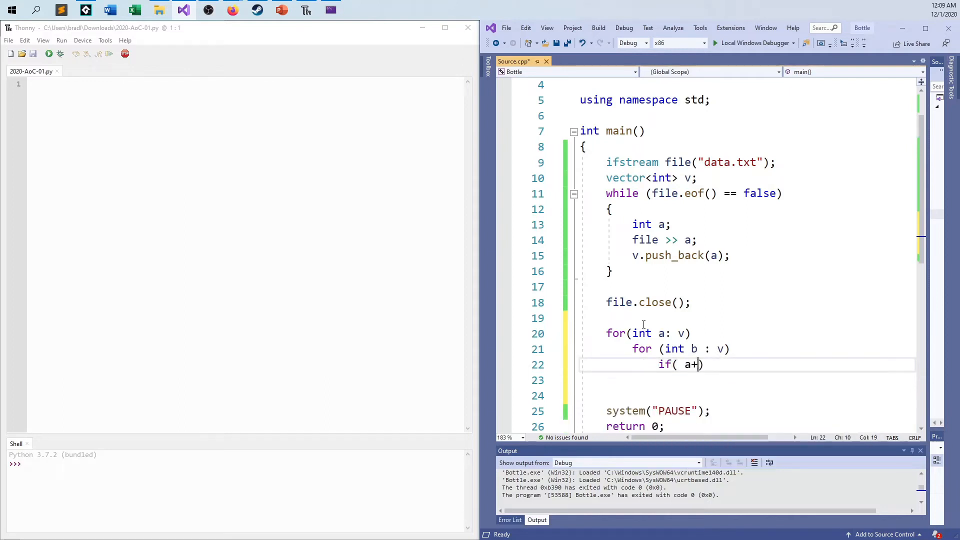
{"action": "type", "text": "b == 20002"}
{"action": "left_click", "coordinate": [747, 380]}
{"action": "type", "text": "cout"}
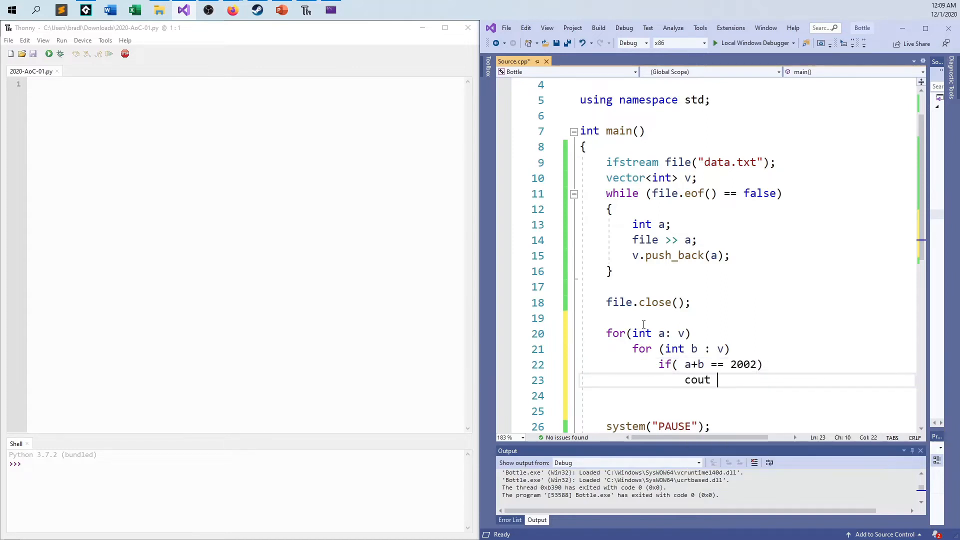
{"action": "type", "text": "<< a*b"}
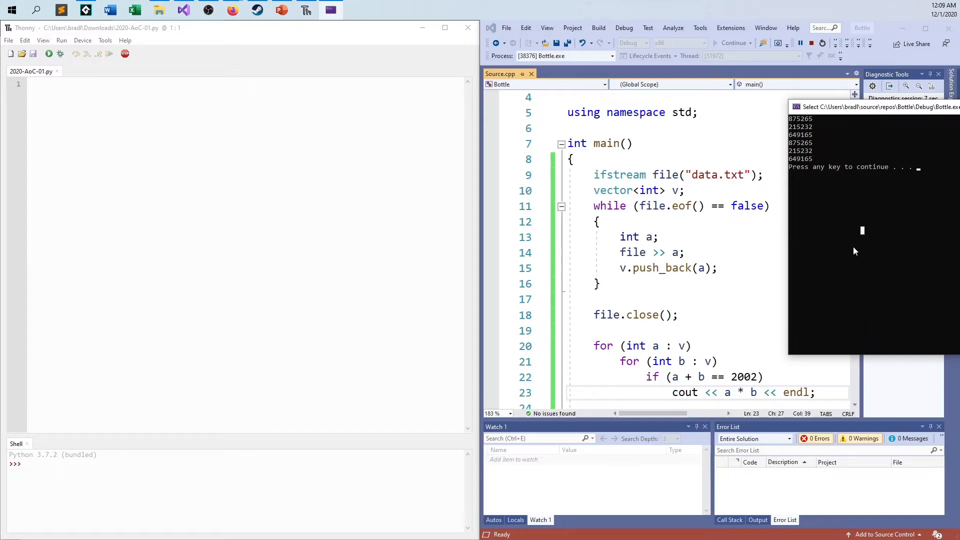
{"action": "mouse_move", "coordinate": [844, 323]}
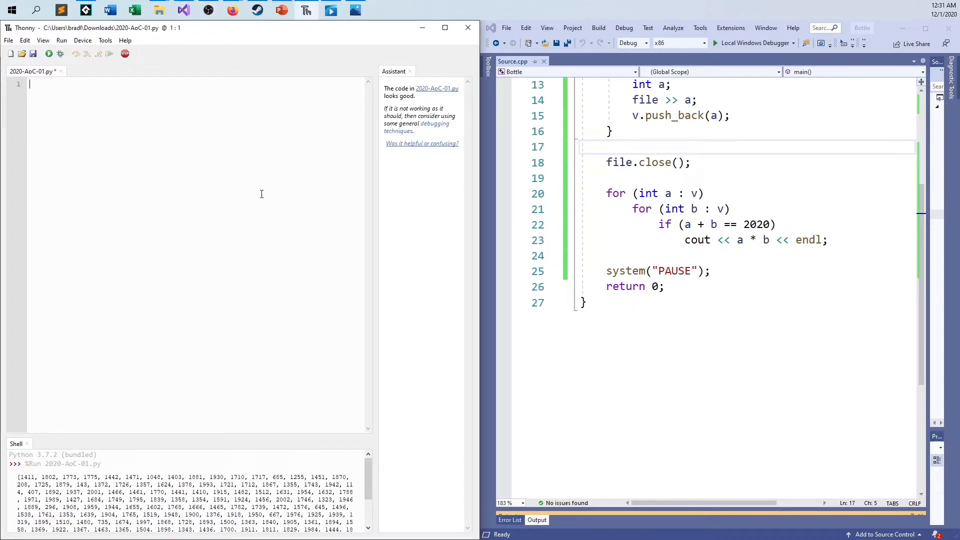
Step: Open data.txt as f and create an empty list v
{"action": "type", "text": "f ="}
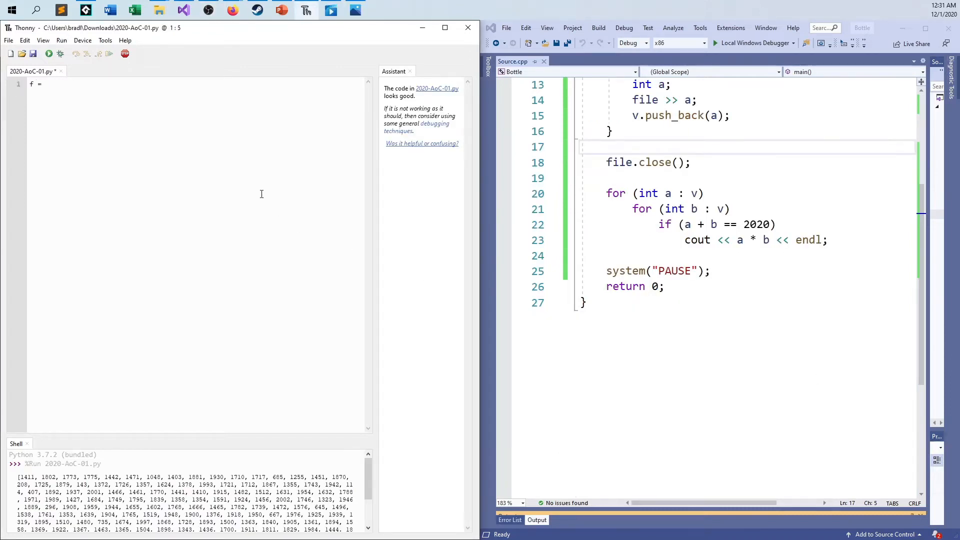
{"action": "type", "text": "open(\"d"}
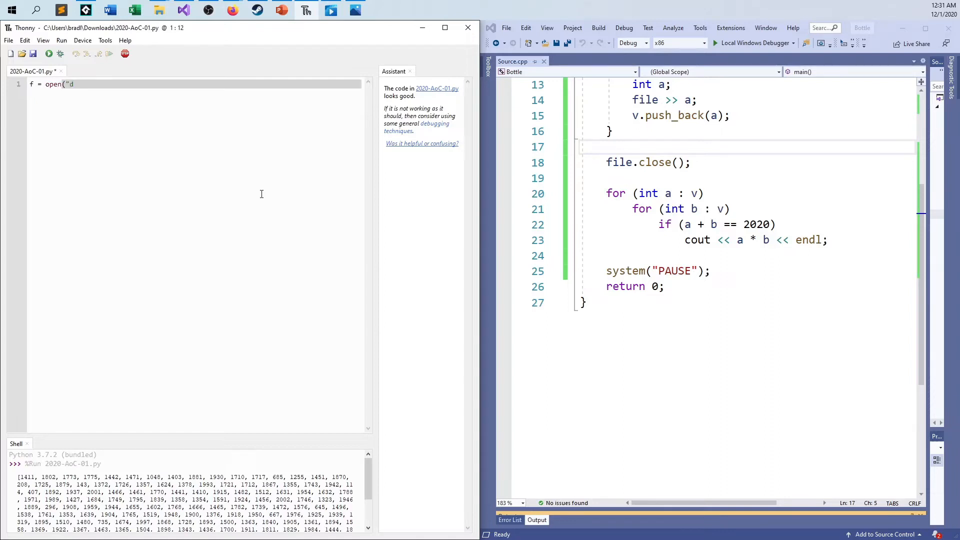
{"action": "type", "text": "ata.txt\""}
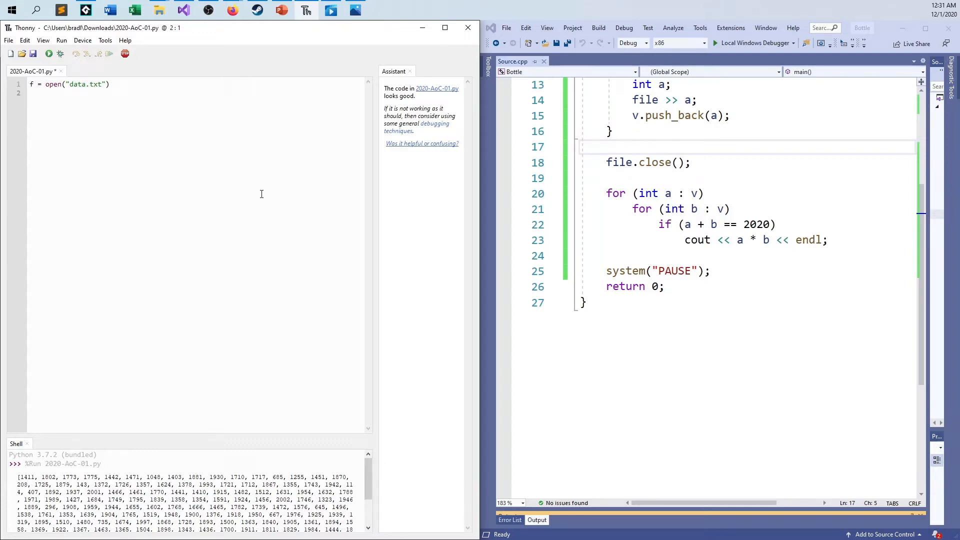
{"action": "type", "text": "v ="}
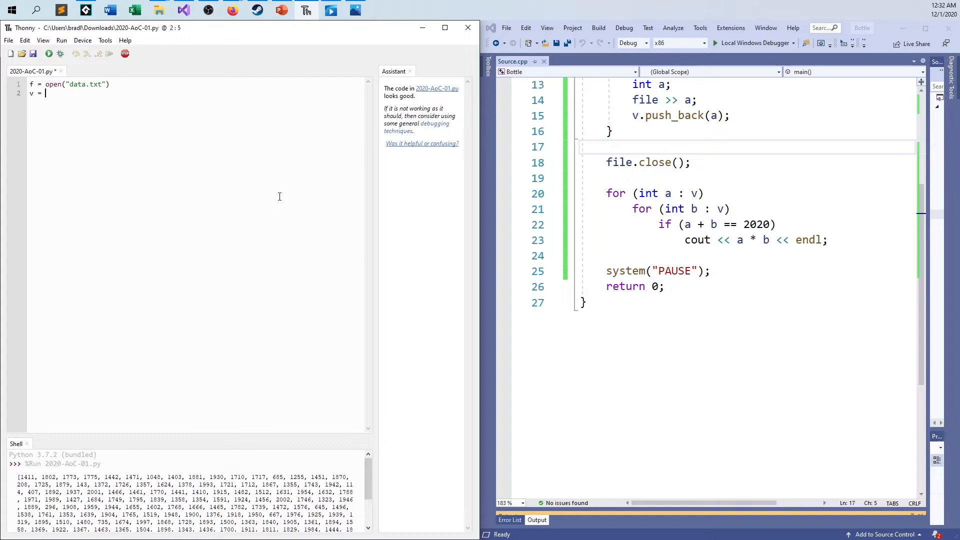
{"action": "type", "text": "[]"}
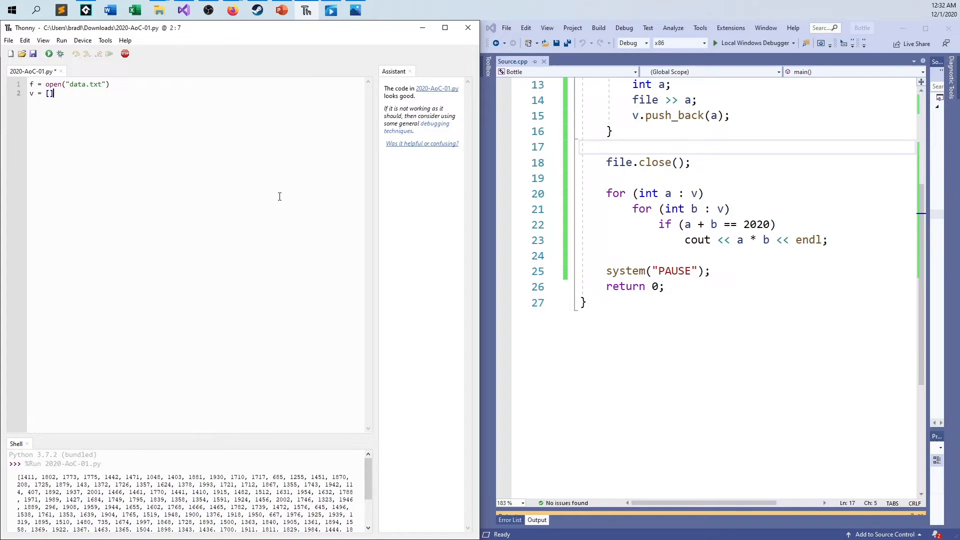
{"action": "key", "text": "enter"}
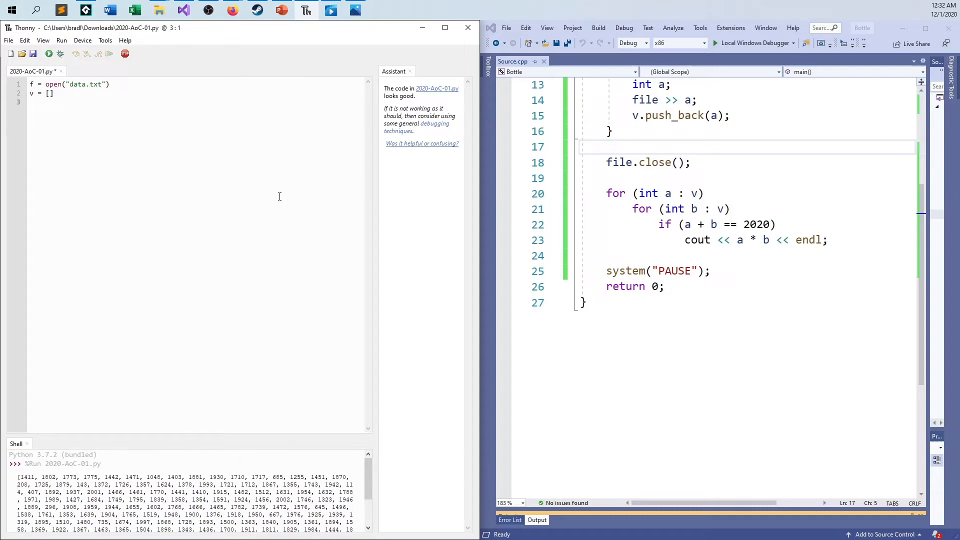
Step: Add a for s in f loop appending int(s.strip("\n")) to v
{"action": "type", "text": "for("}
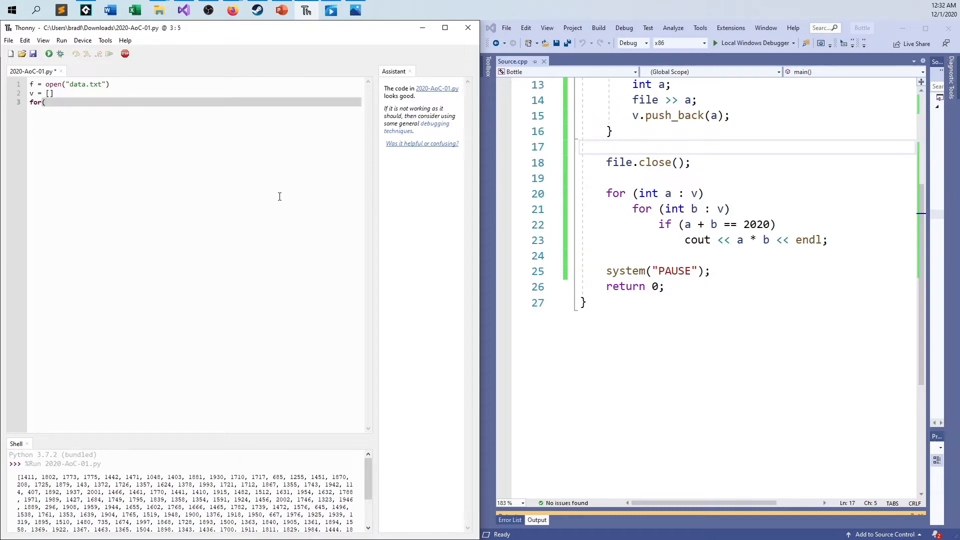
{"action": "key", "text": "BackSpace"}
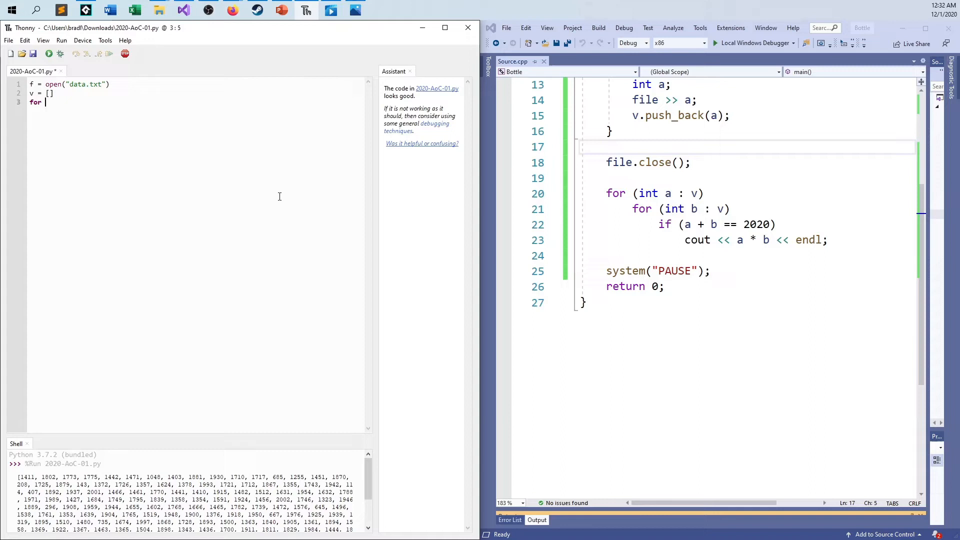
{"action": "type", "text": "s :"}
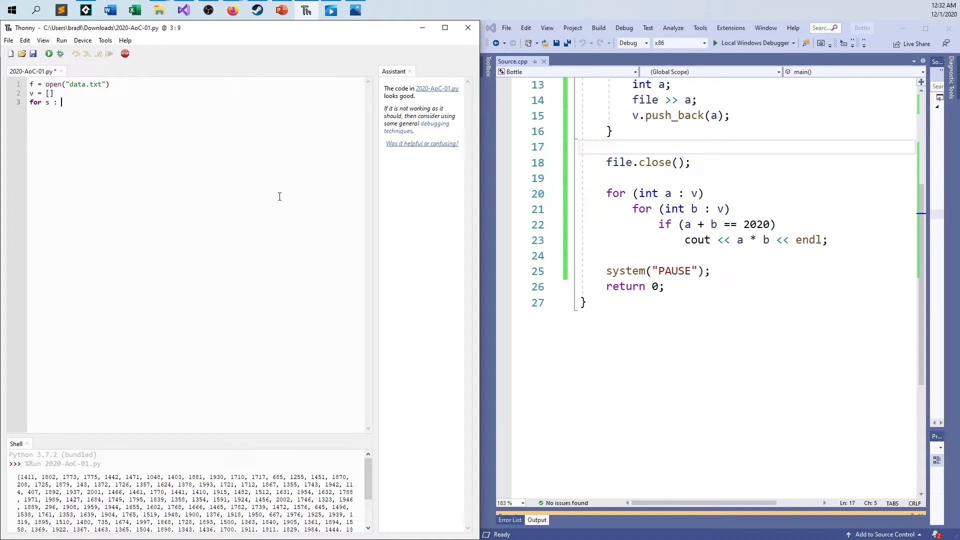
{"action": "key", "text": "BackSpace"}
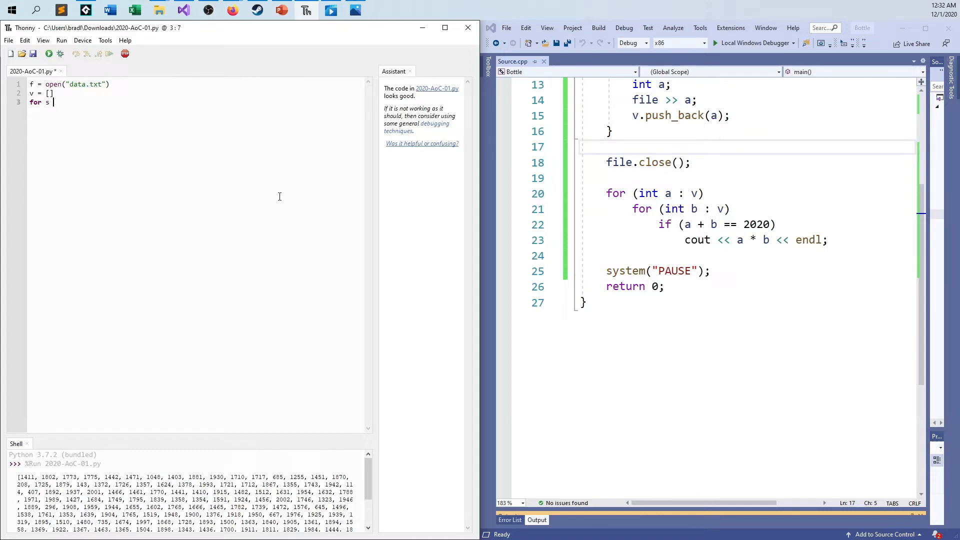
{"action": "type", "text": "in f:"}
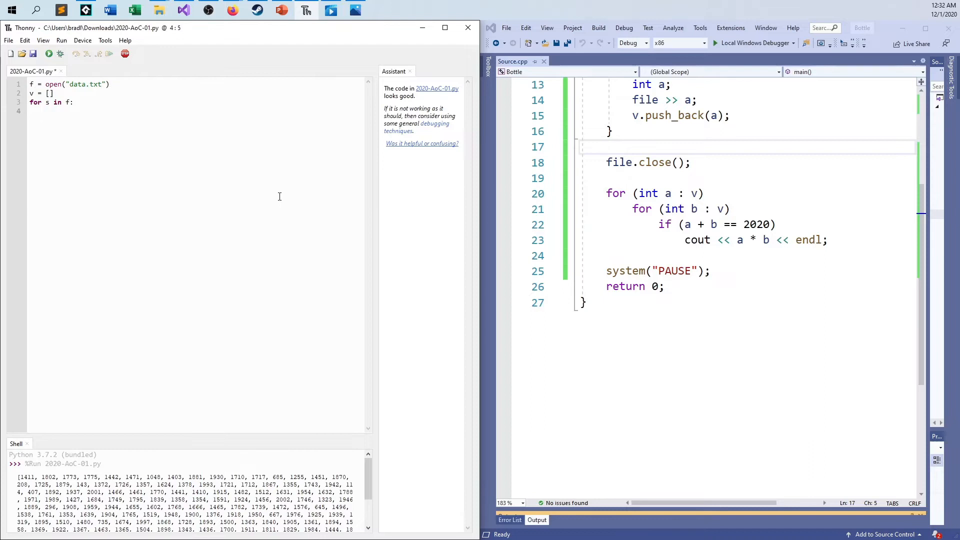
{"action": "type", "text": "v.append"}
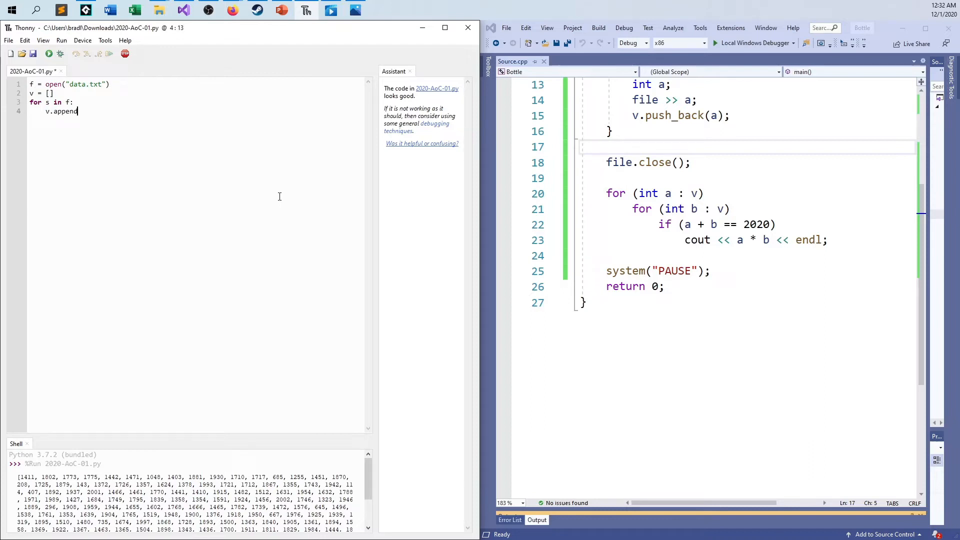
{"action": "type", "text": "((int)"}
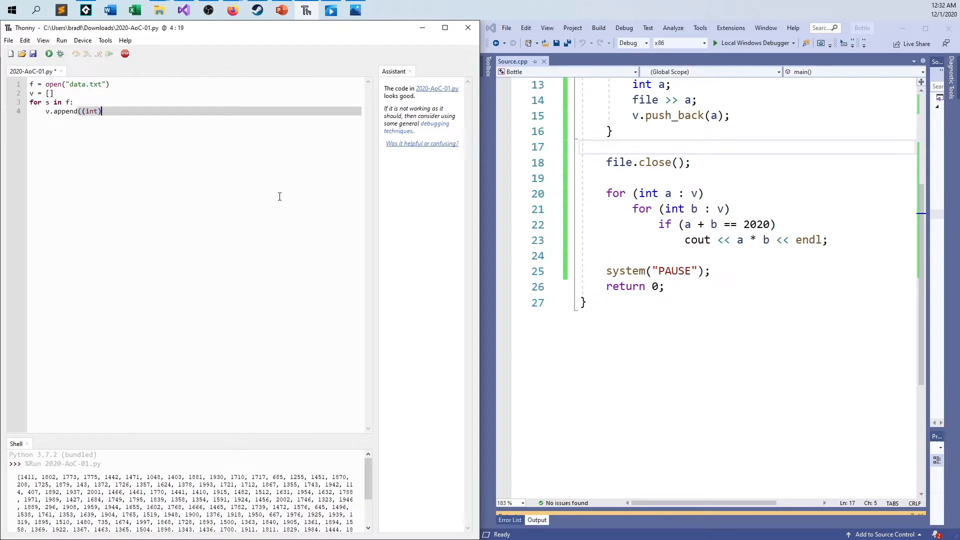
{"action": "type", "text": "("}
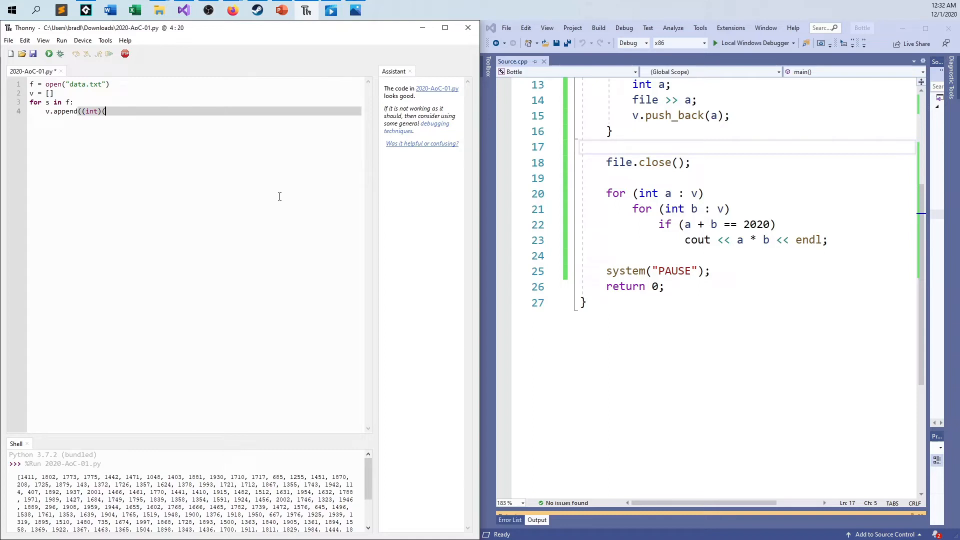
{"action": "type", "text": "(s.split("}
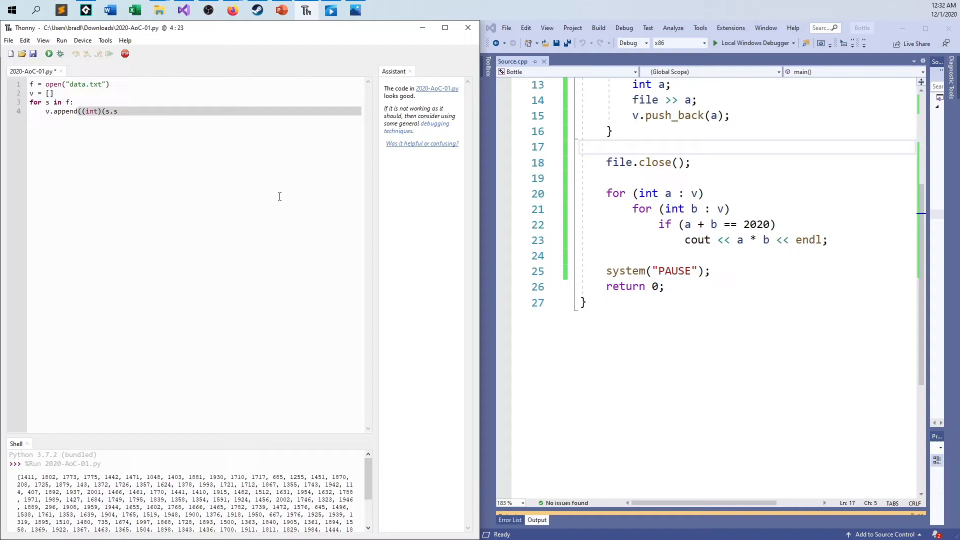
{"action": "type", "text": "trip"}
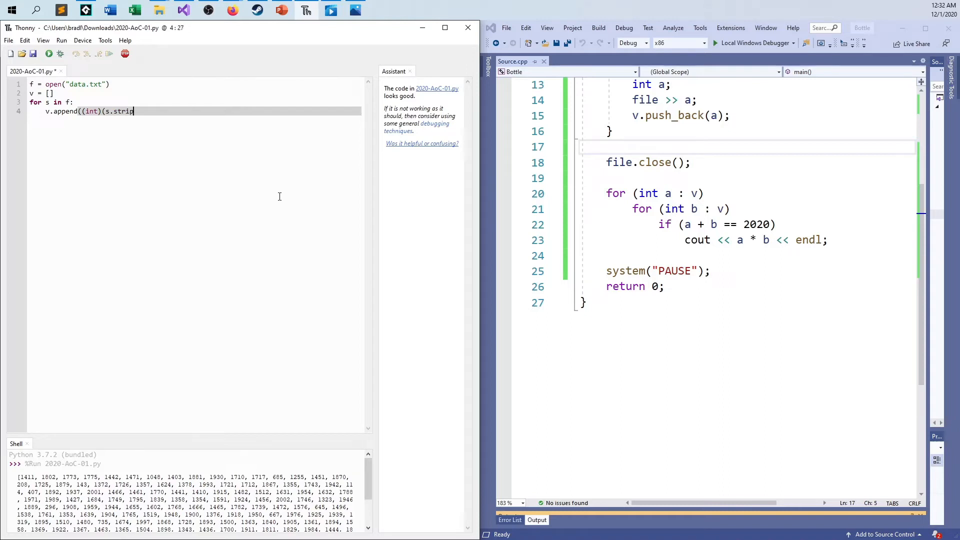
{"action": "type", "text": "(\"\\n\")"}
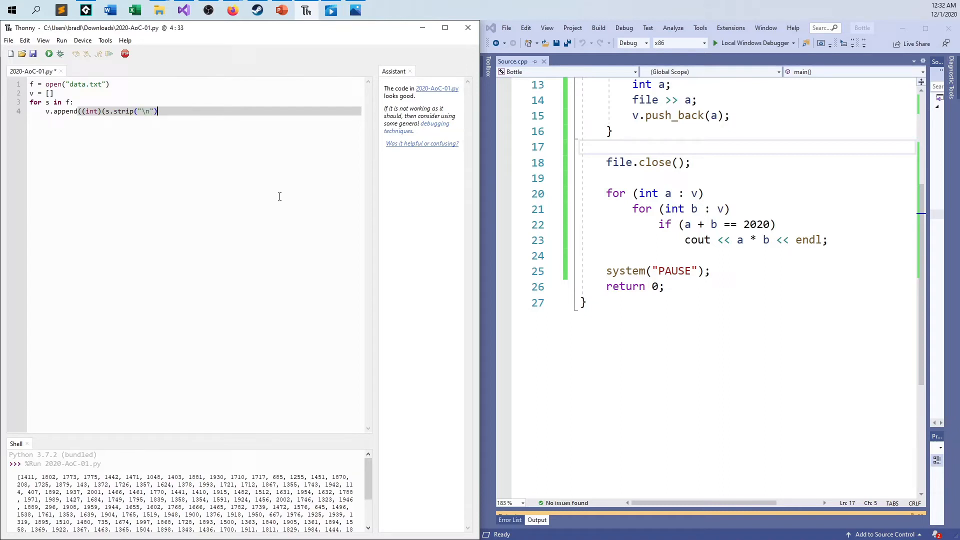
{"action": "type", "text": ")"}
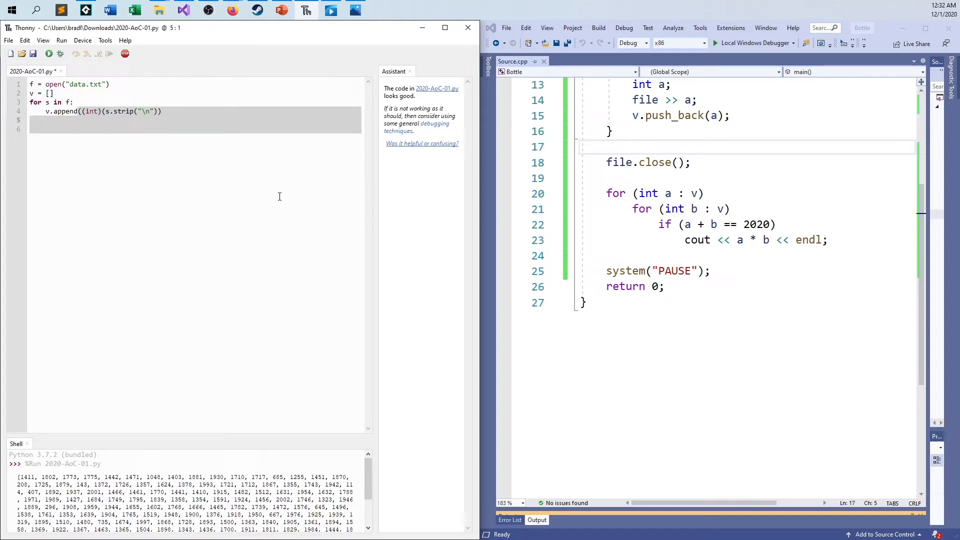
{"action": "mouse_move", "coordinate": [289, 198]}
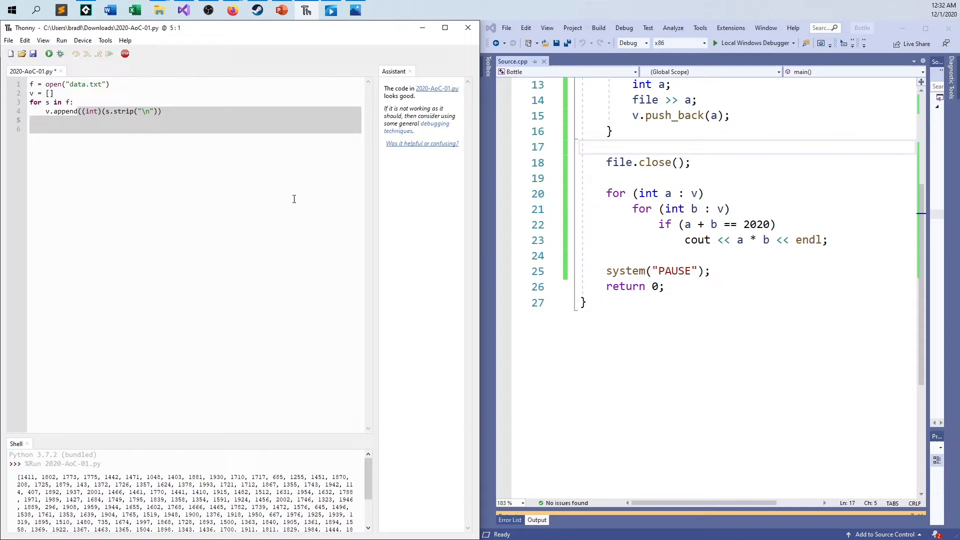
Step: Add f.close() and print(v), then run the script to see the integer list in the shell
{"action": "type", "text": "f.close()"}
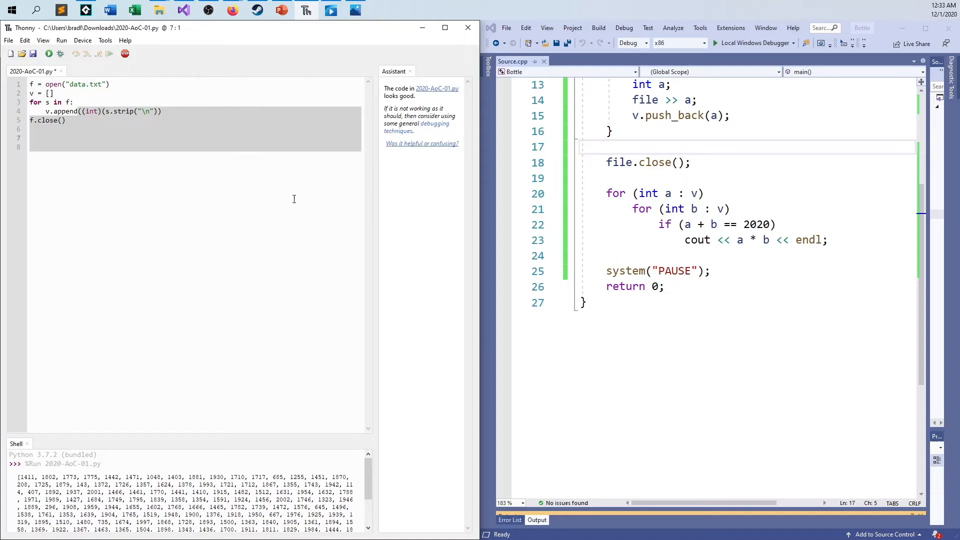
{"action": "type", "text": "print(v"}
{"action": "left_click", "coordinate": [195, 111]}
{"action": "type", "text": ")"}
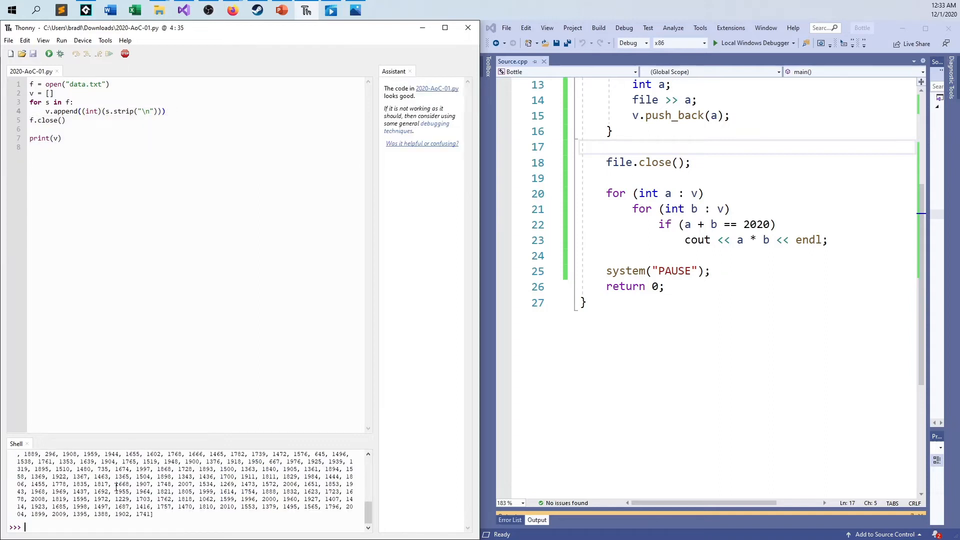
{"action": "left_click", "coordinate": [60, 53]}
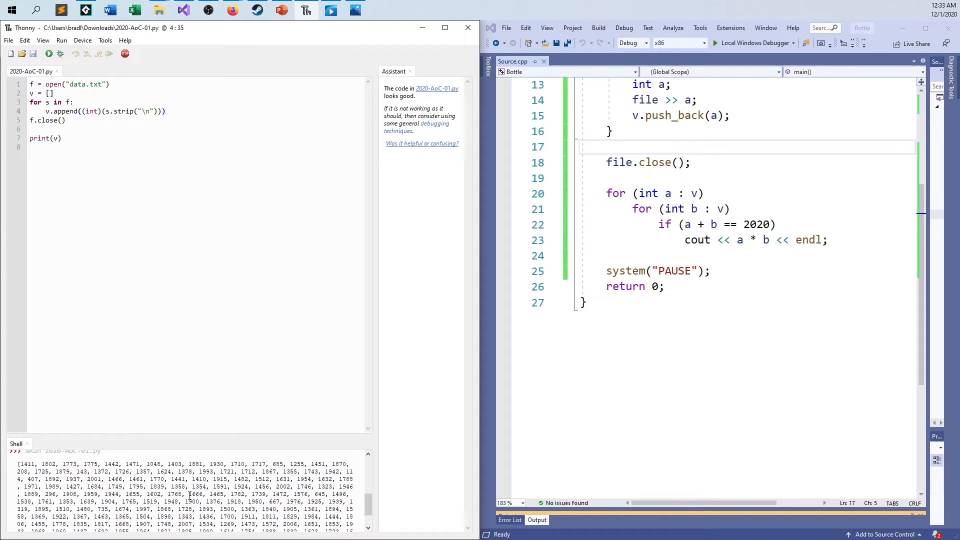
{"action": "scroll", "scroll_direction": "down", "scroll_amount": 3}
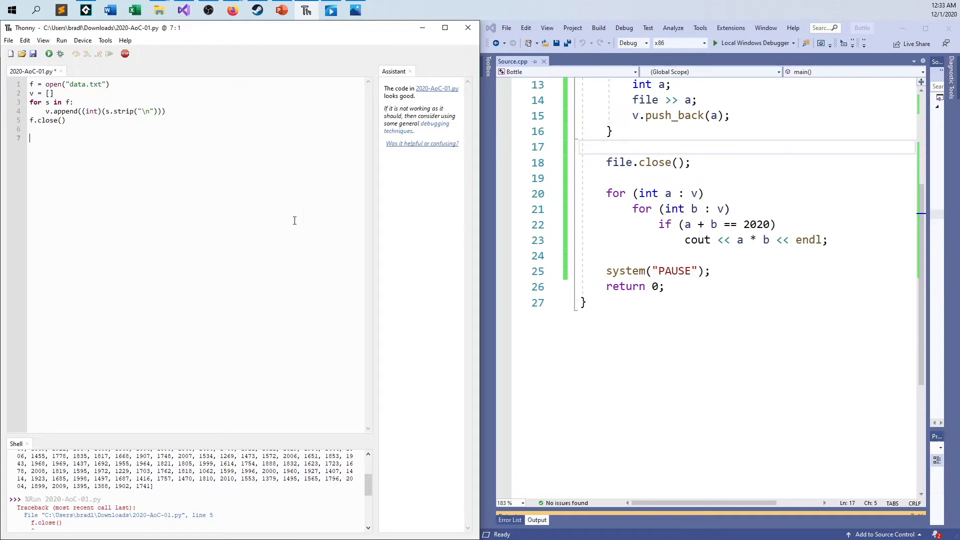
Step: Add nested for a, b loops over v that print(a * b) when a + b == 2020
{"action": "type", "text": "for a : v:"}
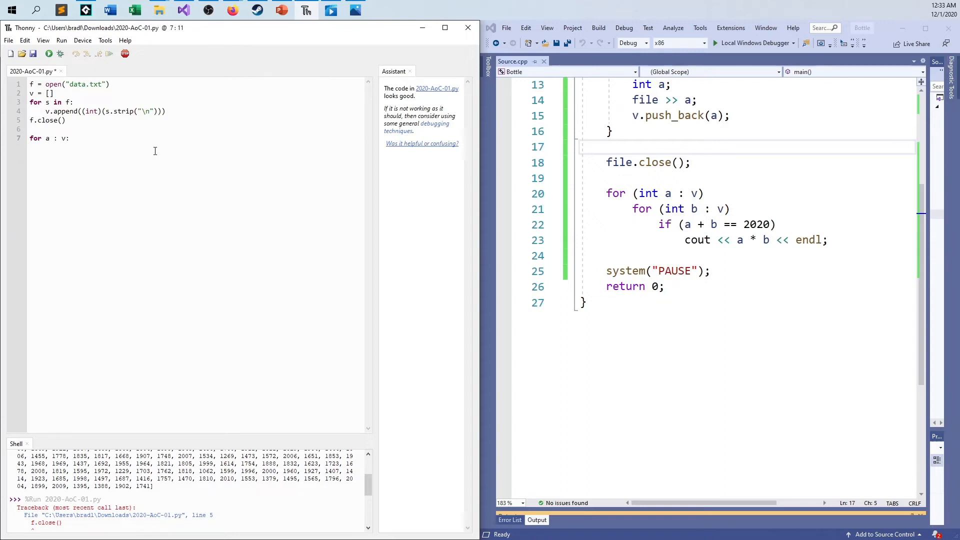
{"action": "type", "text": "in"}
{"action": "type", "text": "if a +b == 2020"}
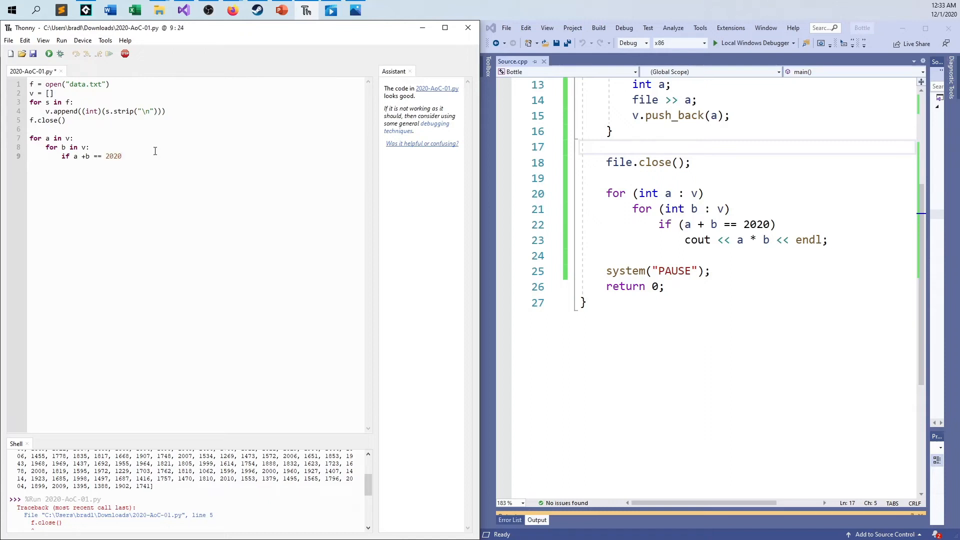
{"action": "type", "text": ":"}
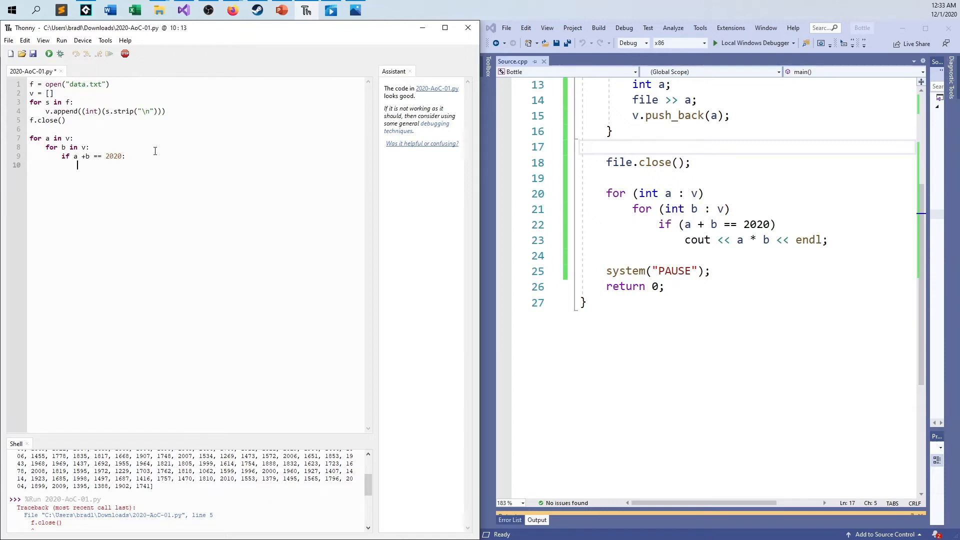
{"action": "type", "text": "print(a"}
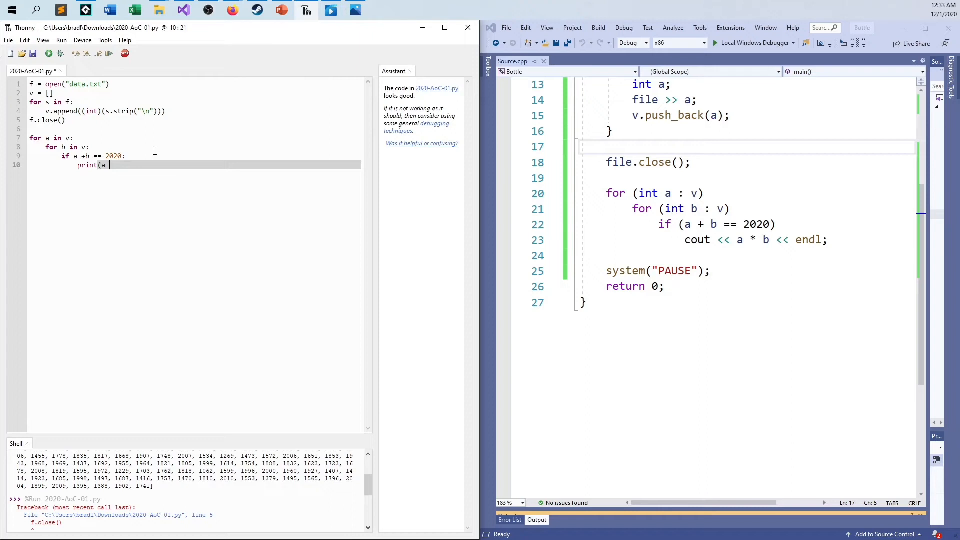
{"action": "type", "text": "* b"}
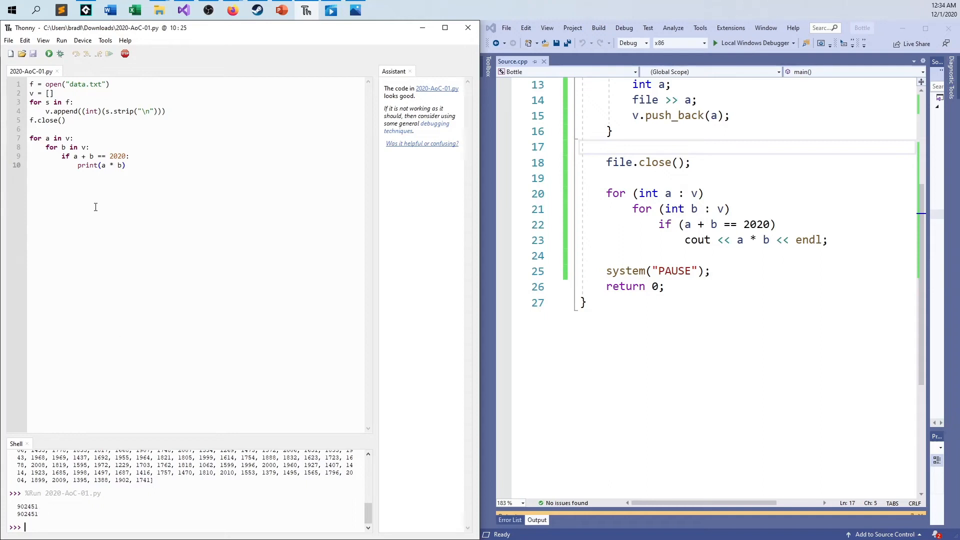
{"action": "mouse_move", "coordinate": [54, 140]}
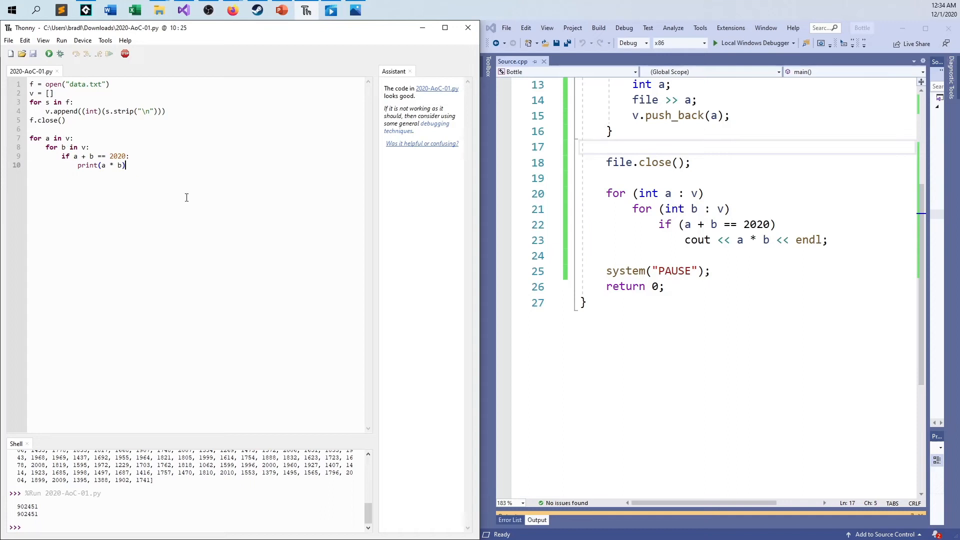
{"action": "mouse_move", "coordinate": [147, 208]}
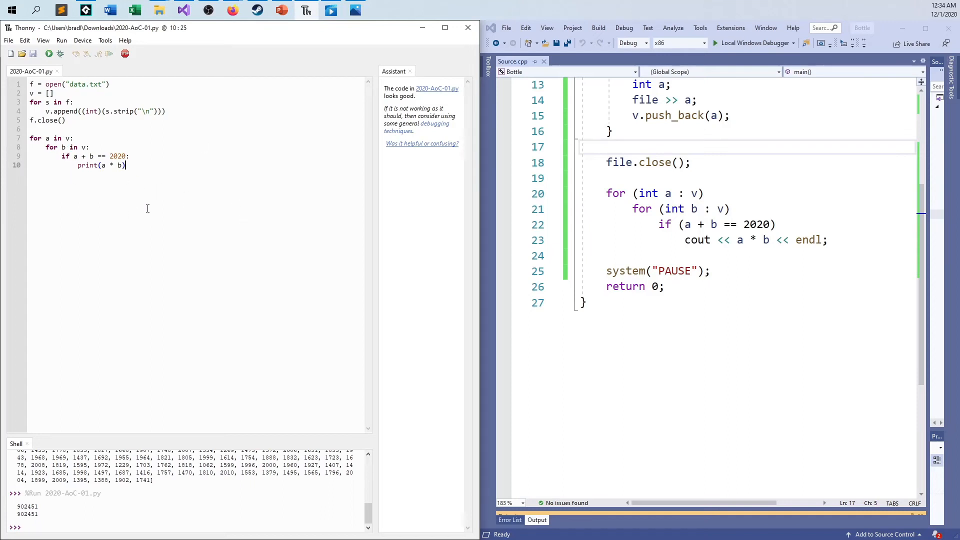
{"action": "mouse_move", "coordinate": [695, 252]}
{"action": "type", "text": "+ c "}
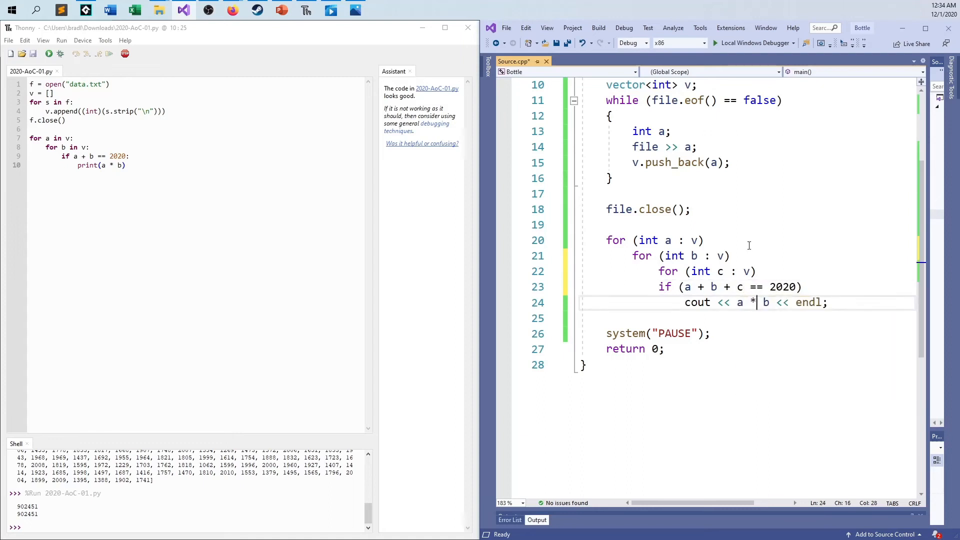
Step: Add a third loop over c so the condition is a+b+c == 2020 and a*b*c is printed, then save
{"action": "type", "text": "( c"}
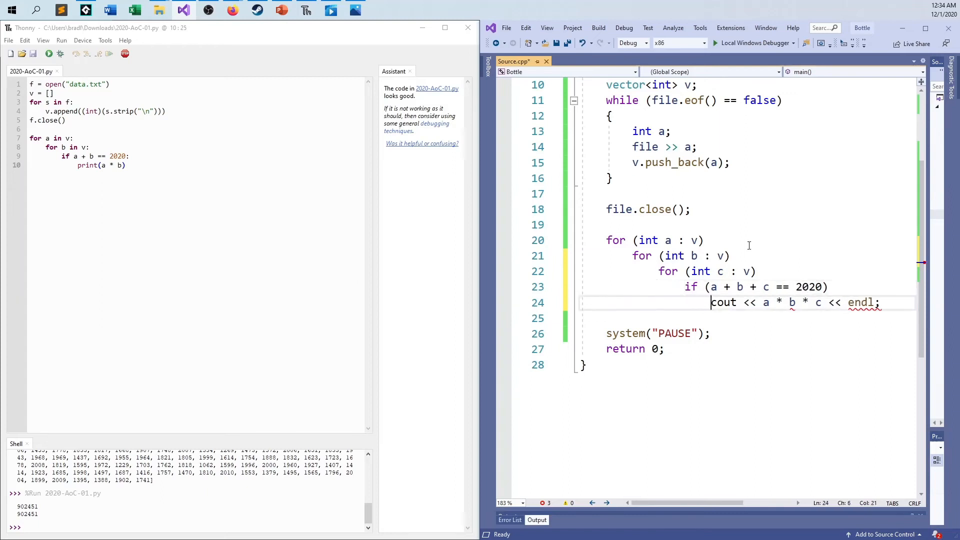
{"action": "key", "text": "enter"}
{"action": "type", "text": "for c in v:"}
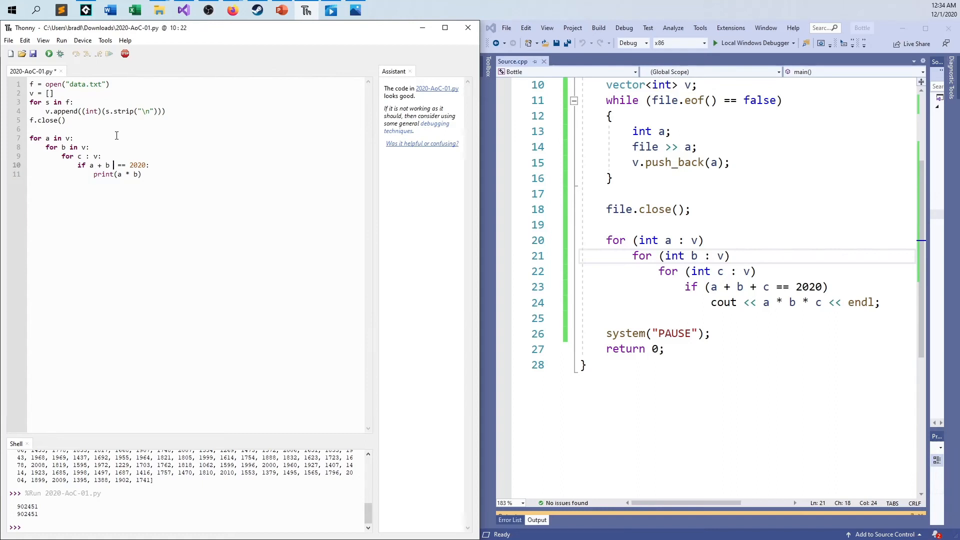
Step: Change the Python test to a + b + c == 2020 with print(a * b * c) and run it, giving 85555470
{"action": "type", "text": "+ c"}
{"action": "left_click", "coordinate": [197, 174]}
{"action": "type", "text": " * c"}
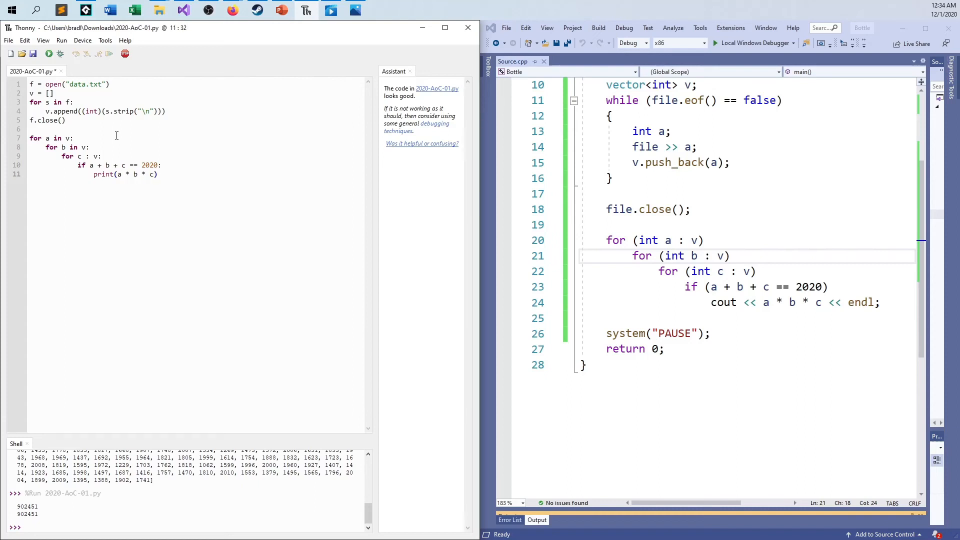
{"action": "left_click", "coordinate": [49, 53]}
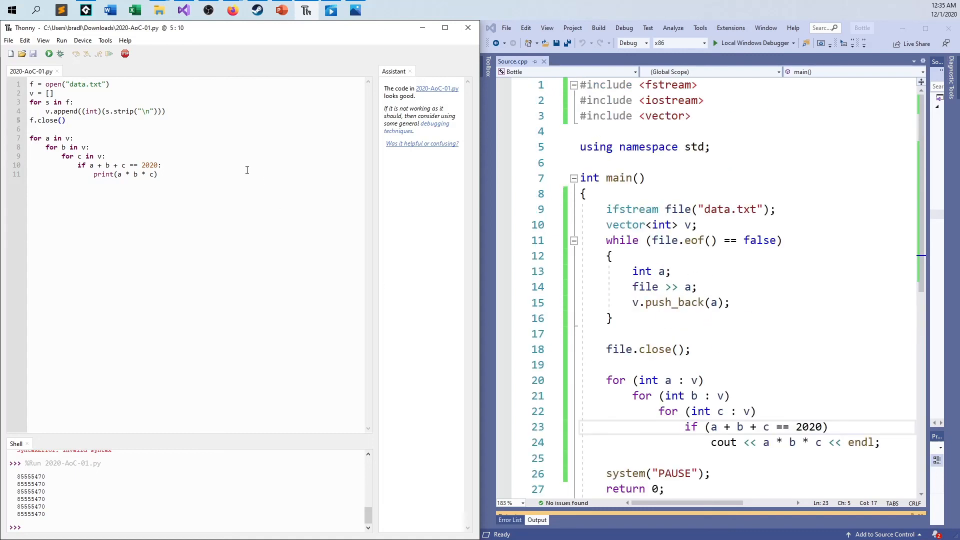
Step: Select all of the Python solution with Ctrl+A
{"action": "key", "text": "ctrl+a"}
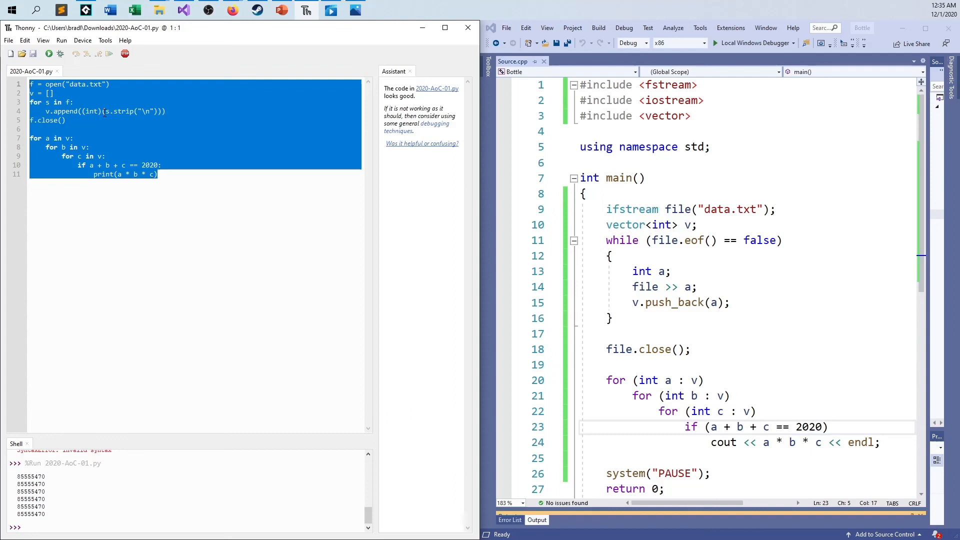
{"action": "mouse_move", "coordinate": [150, 130]}
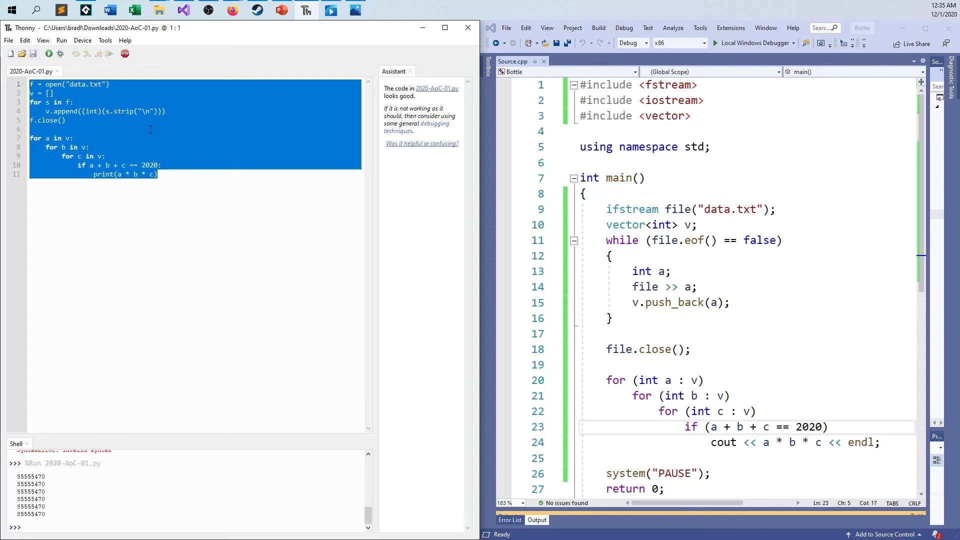